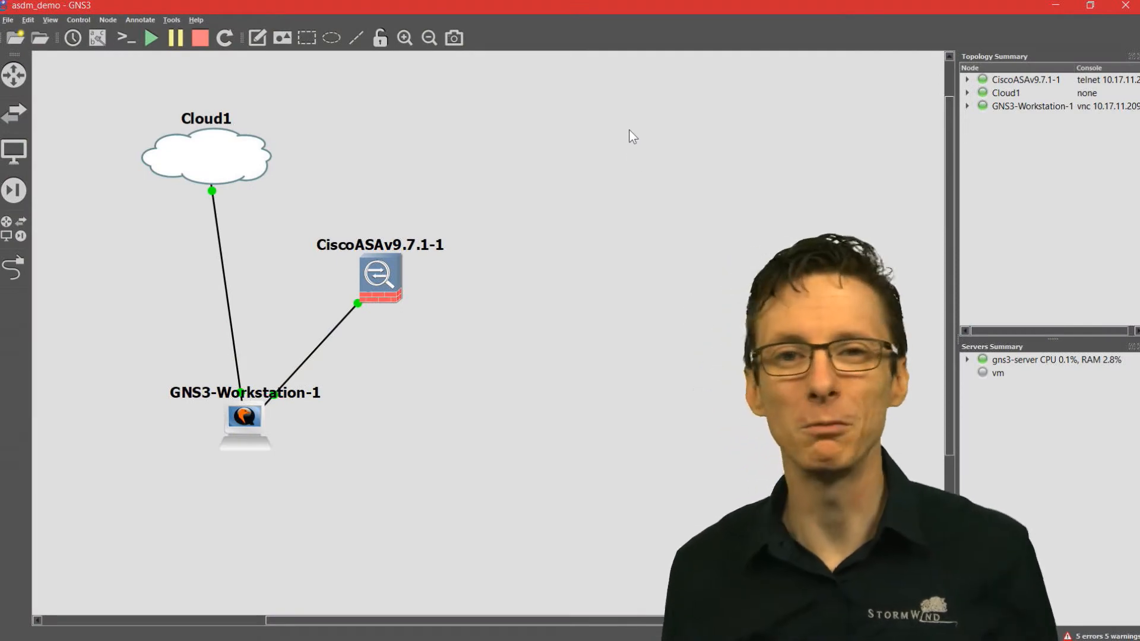
pyautogui.moveTo(365, 515)
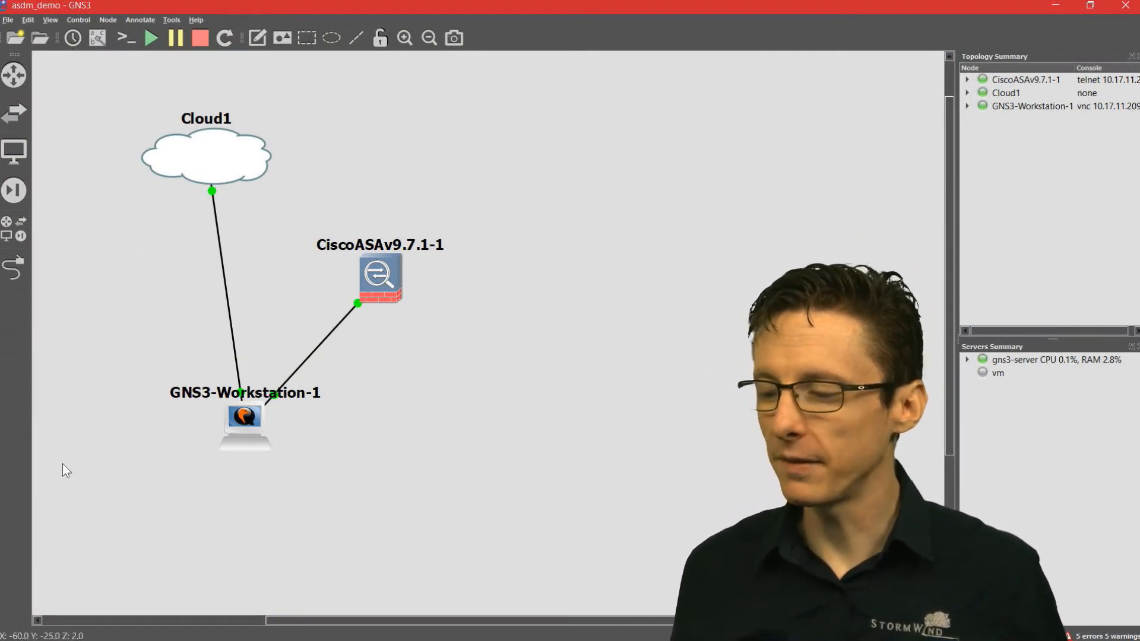
pyautogui.moveTo(448, 303)
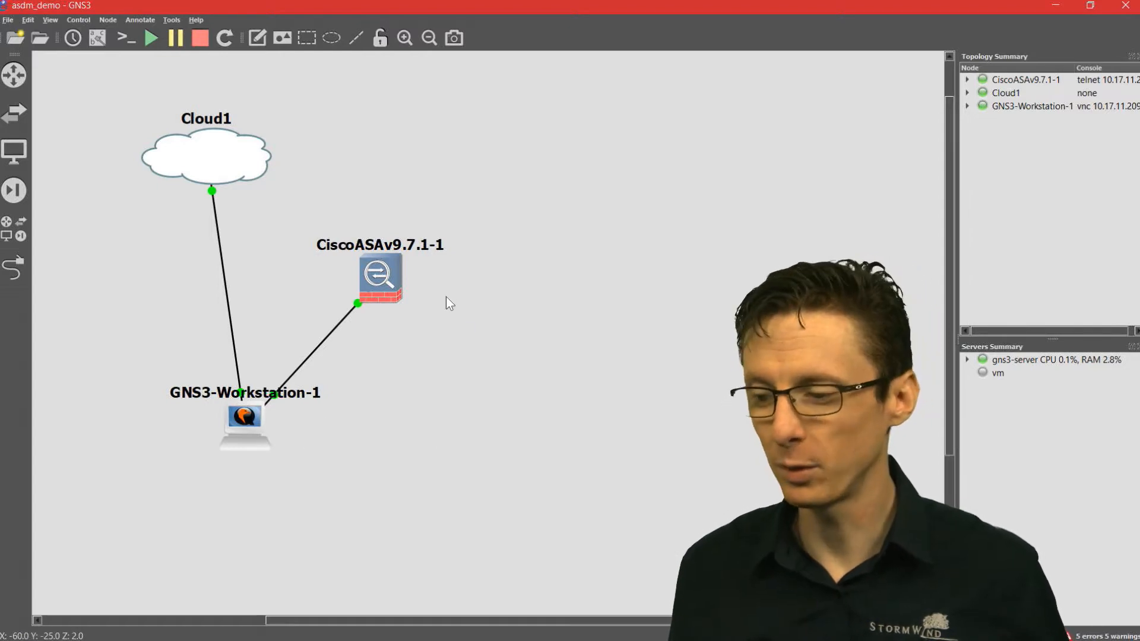
pyautogui.moveTo(178, 77)
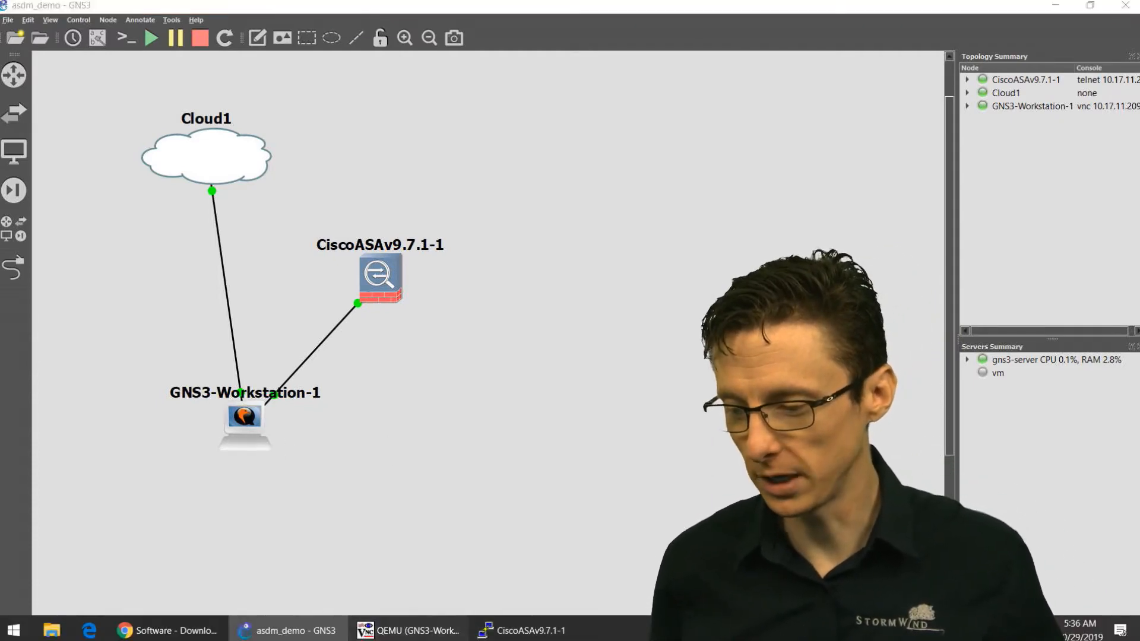
# Bring up the workstation desktop and scroll through Google's 'jre 8 download' results
pyautogui.click(406, 630)
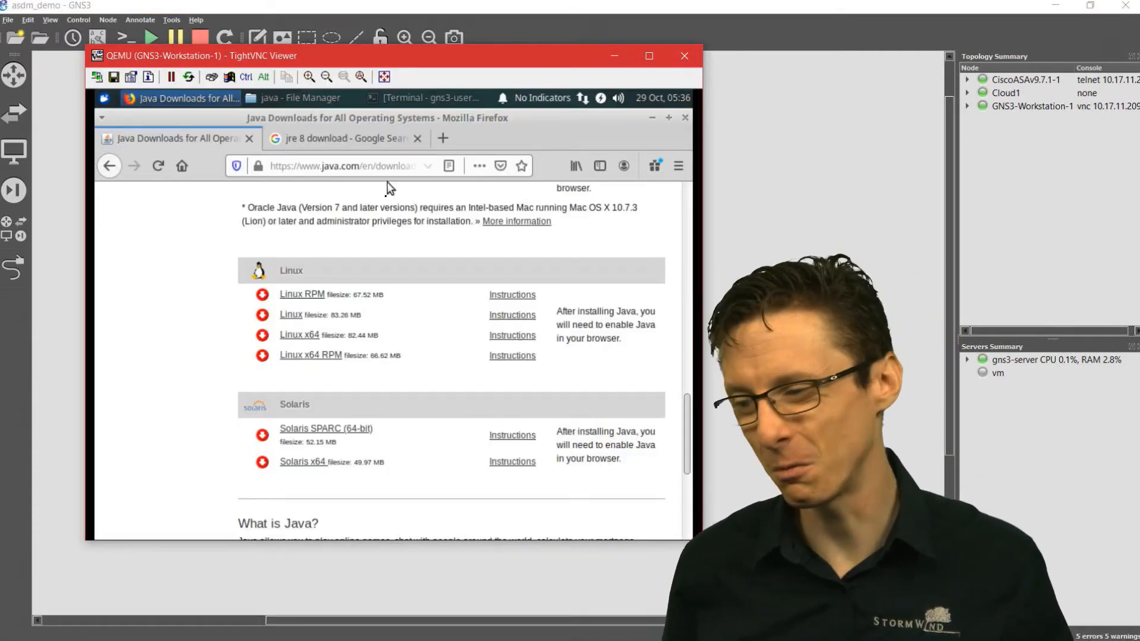
pyautogui.moveTo(327, 278)
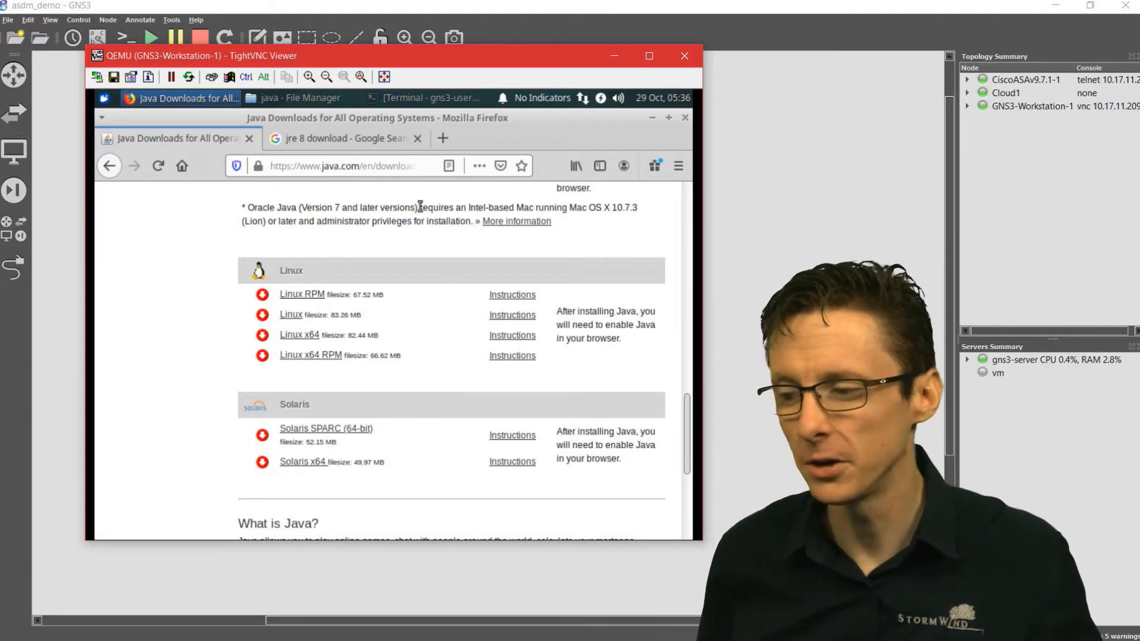
pyautogui.click(342, 138)
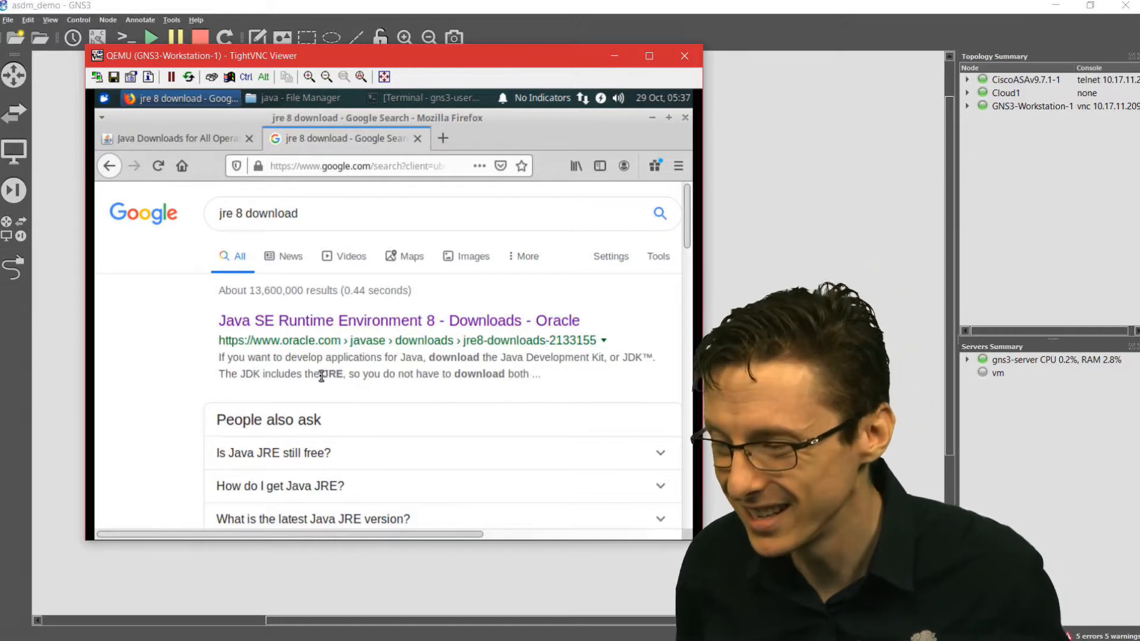
pyautogui.moveTo(367, 373)
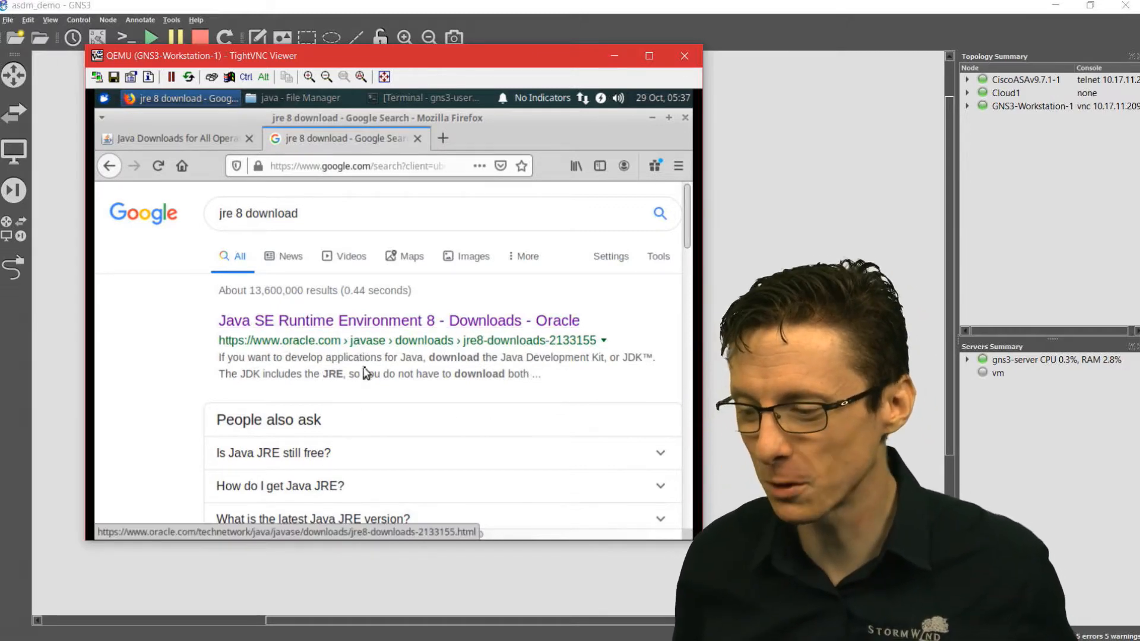
pyautogui.scroll(-3)
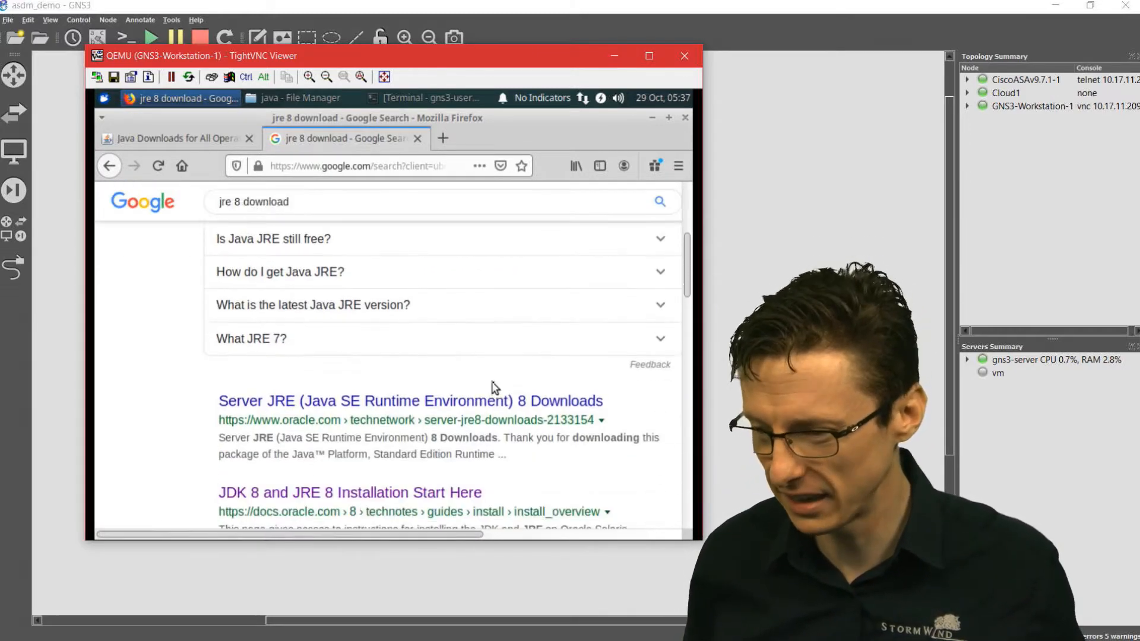
pyautogui.scroll(-3)
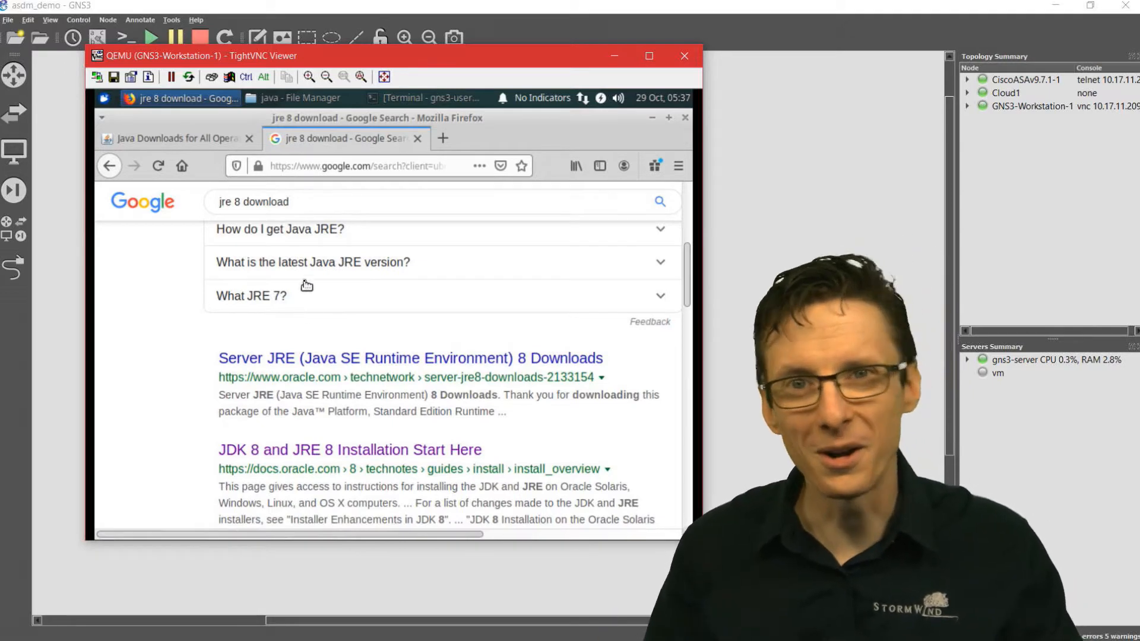
# Return to the Java Downloads for All Operating Systems page with its Linux options
pyautogui.click(175, 139)
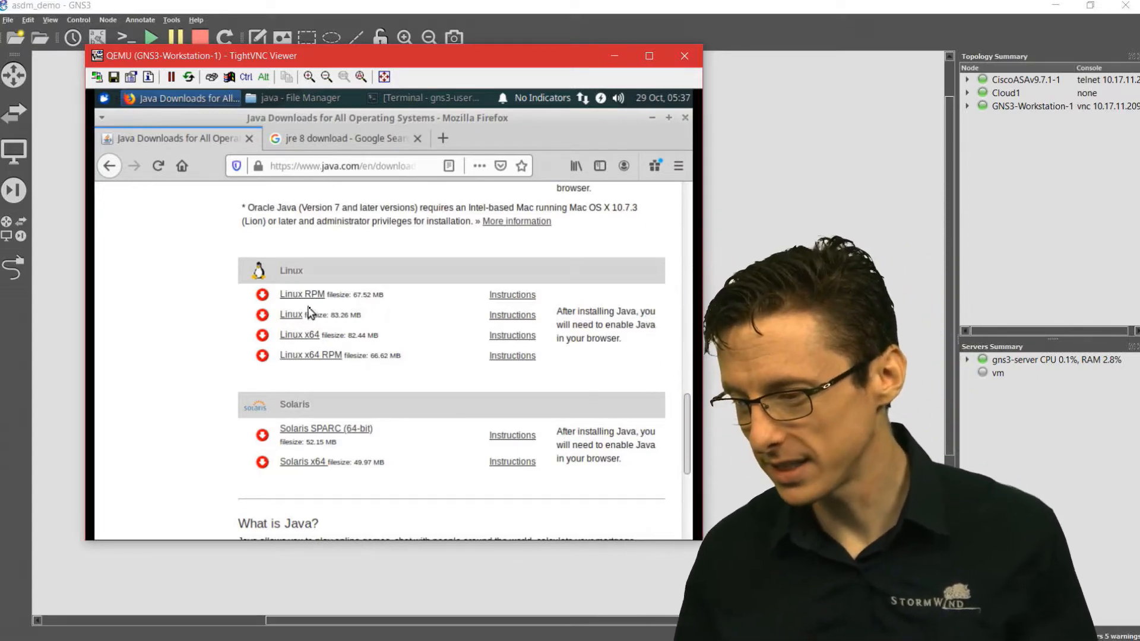
pyautogui.moveTo(291, 314)
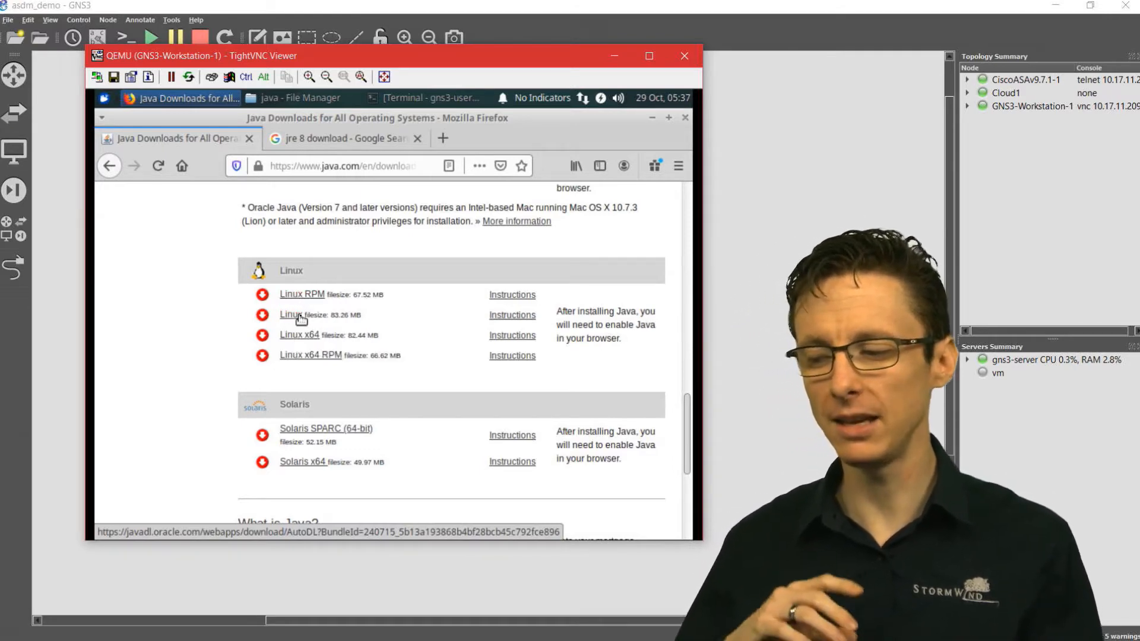
pyautogui.moveTo(301, 347)
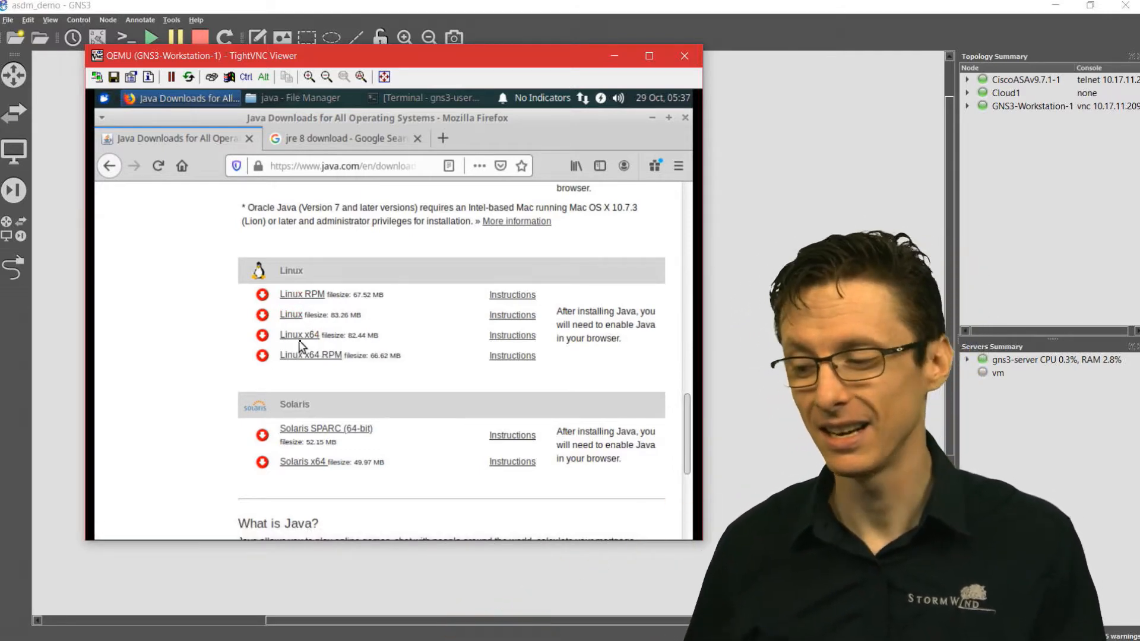
pyautogui.moveTo(290, 314)
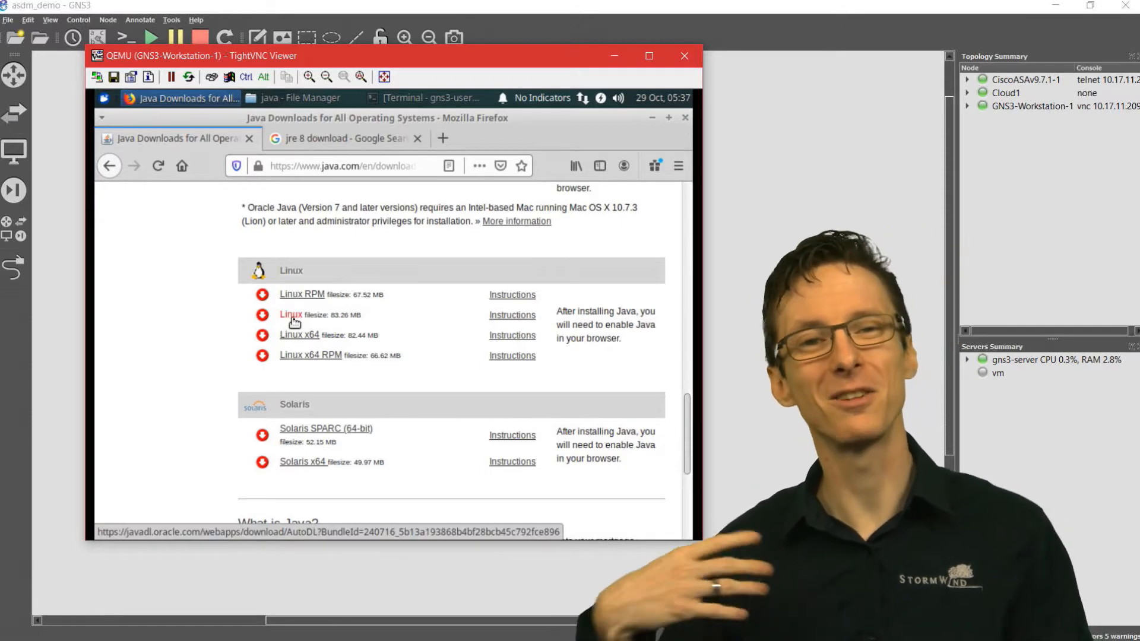
pyautogui.moveTo(290, 315)
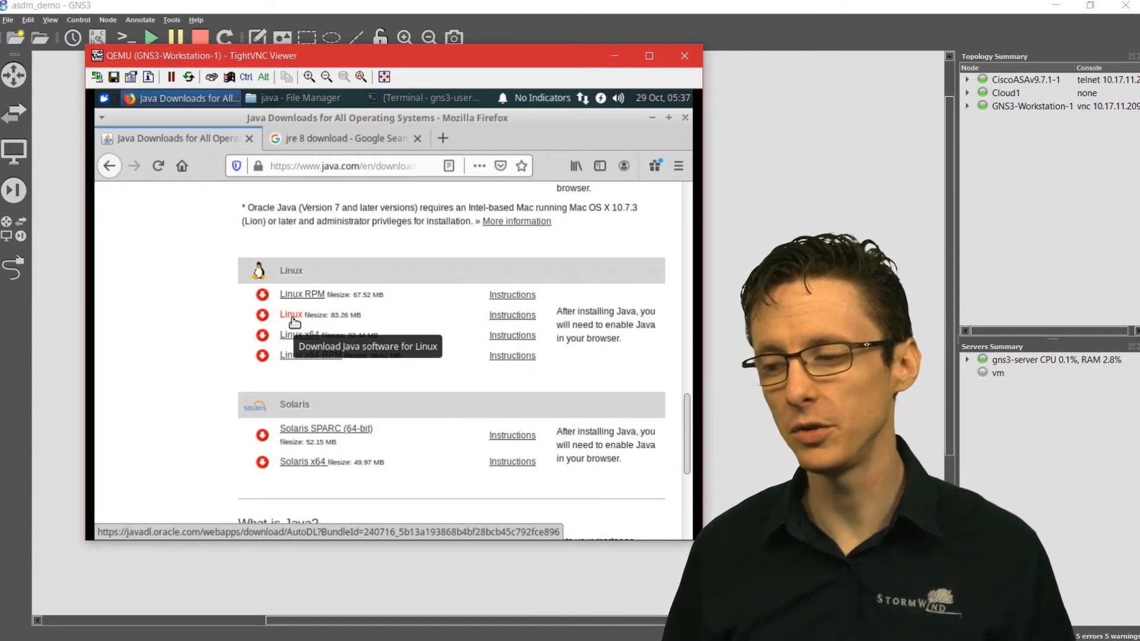
pyautogui.moveTo(571, 203)
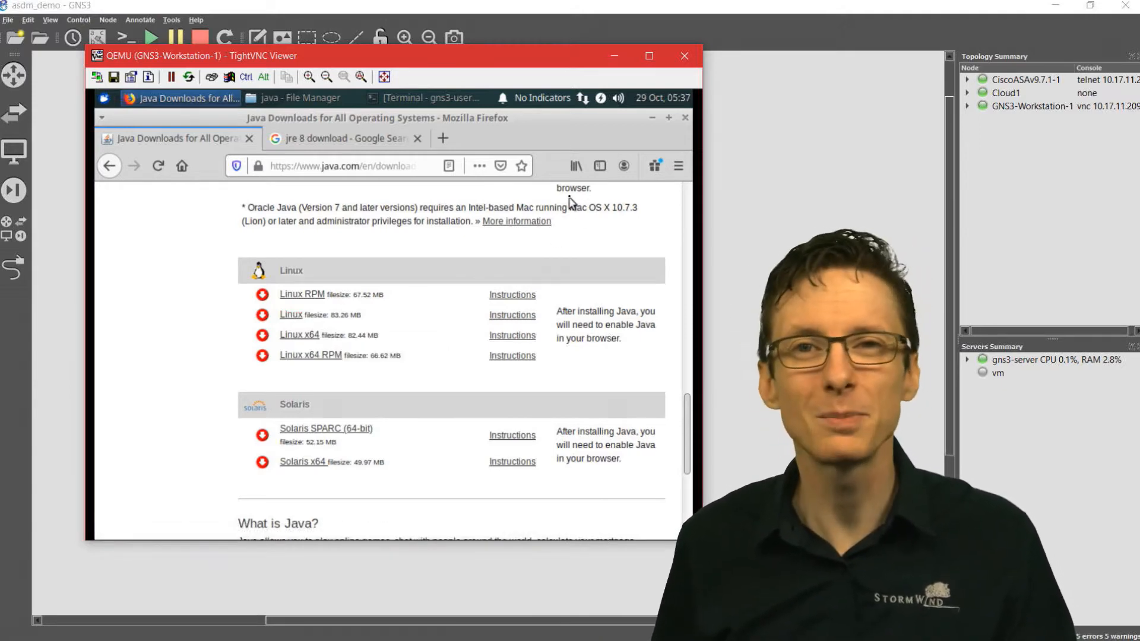
pyautogui.moveTo(563, 188)
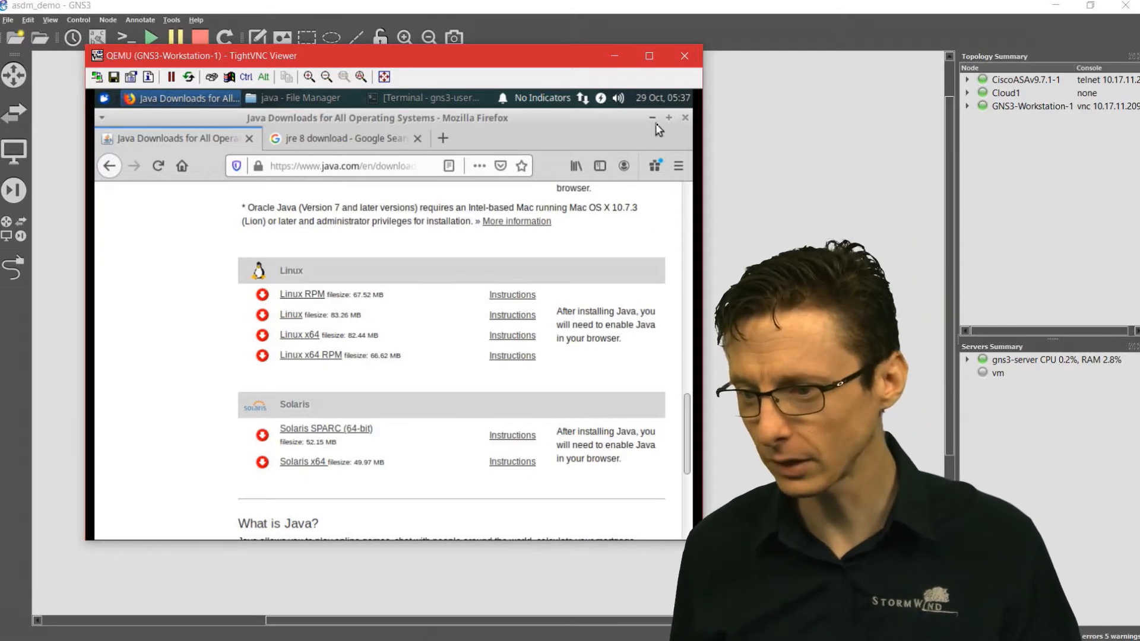
# Select the jre-8u231-linux-i586.tar.gz archive in File Manager's java folder
pyautogui.click(301, 97)
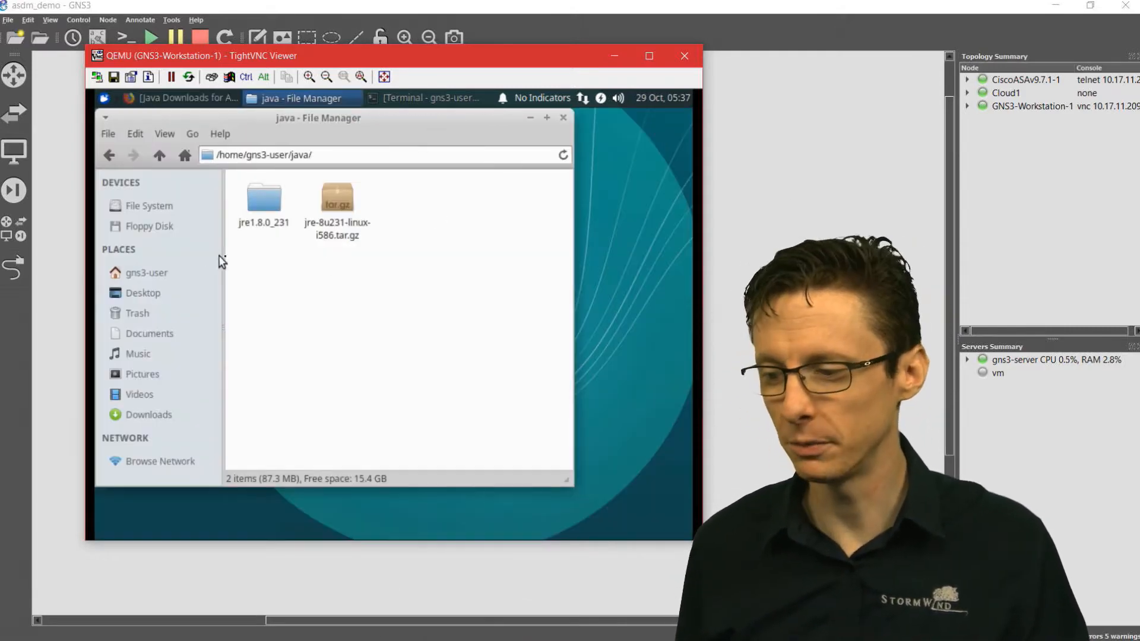
pyautogui.click(337, 203)
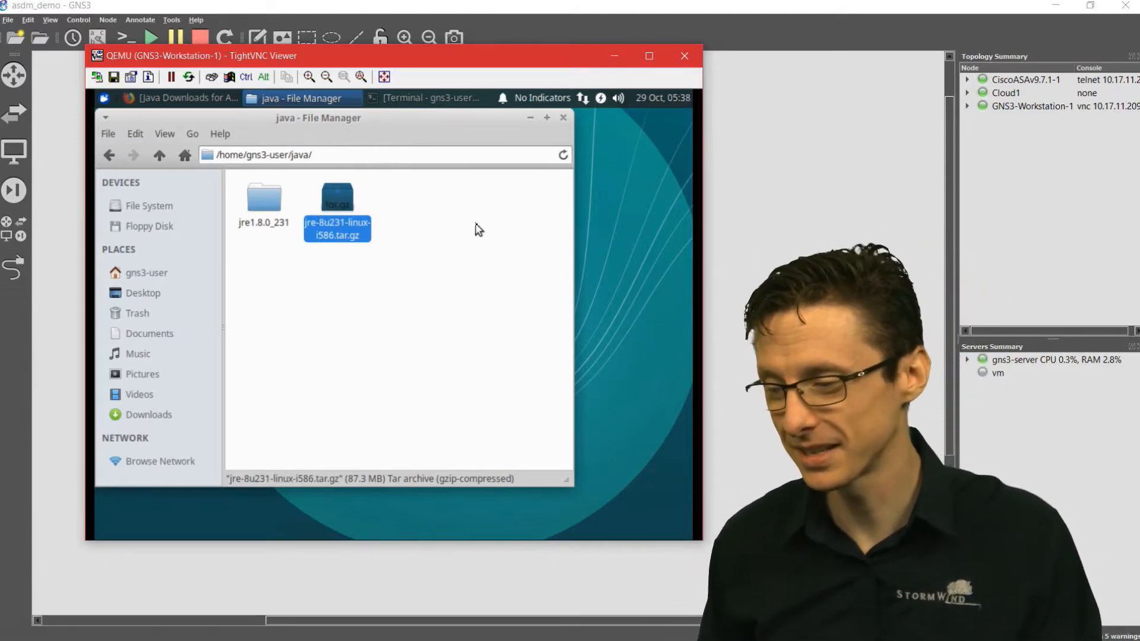
# List the extracted jre1.8.0_231 folder's contents from the terminal in the java directory
pyautogui.click(429, 97)
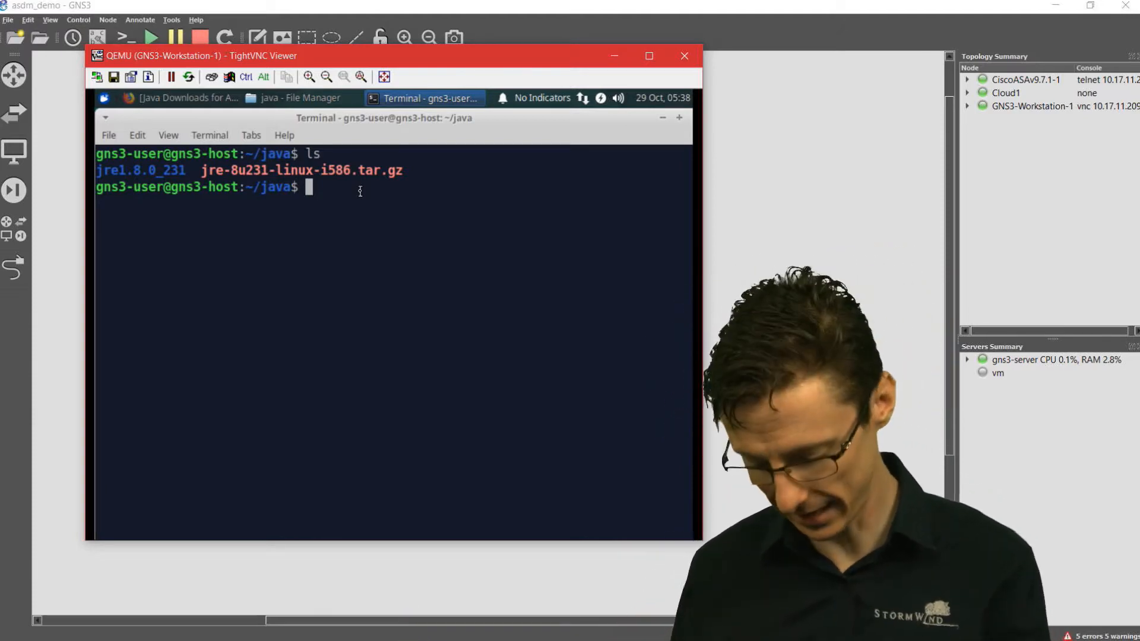
pyautogui.write('ls hr')
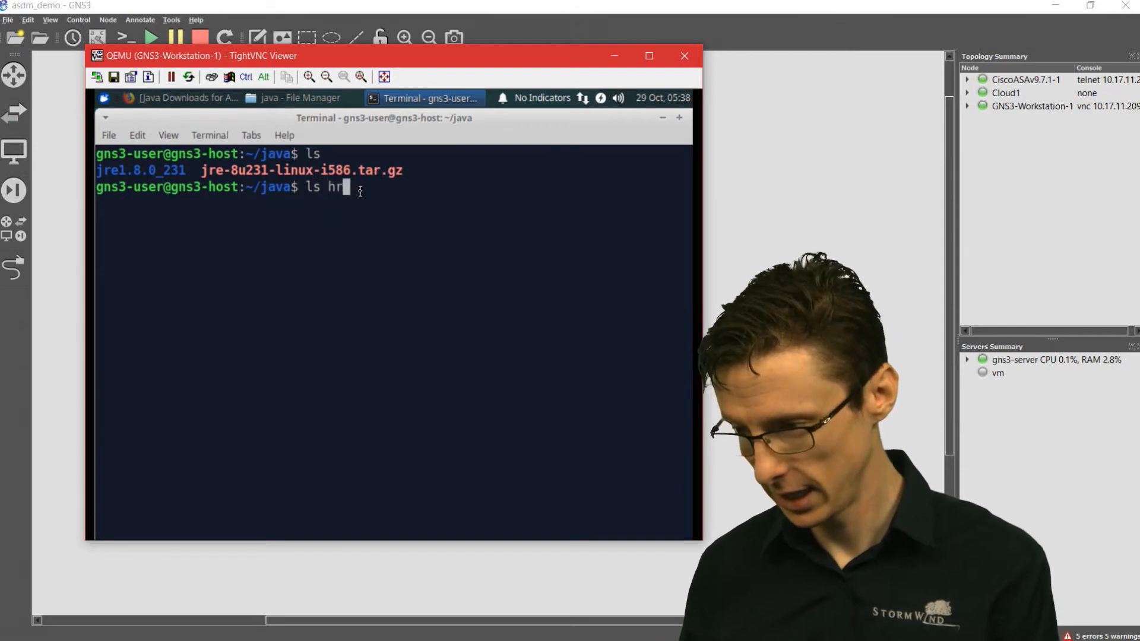
pyautogui.write('jre')
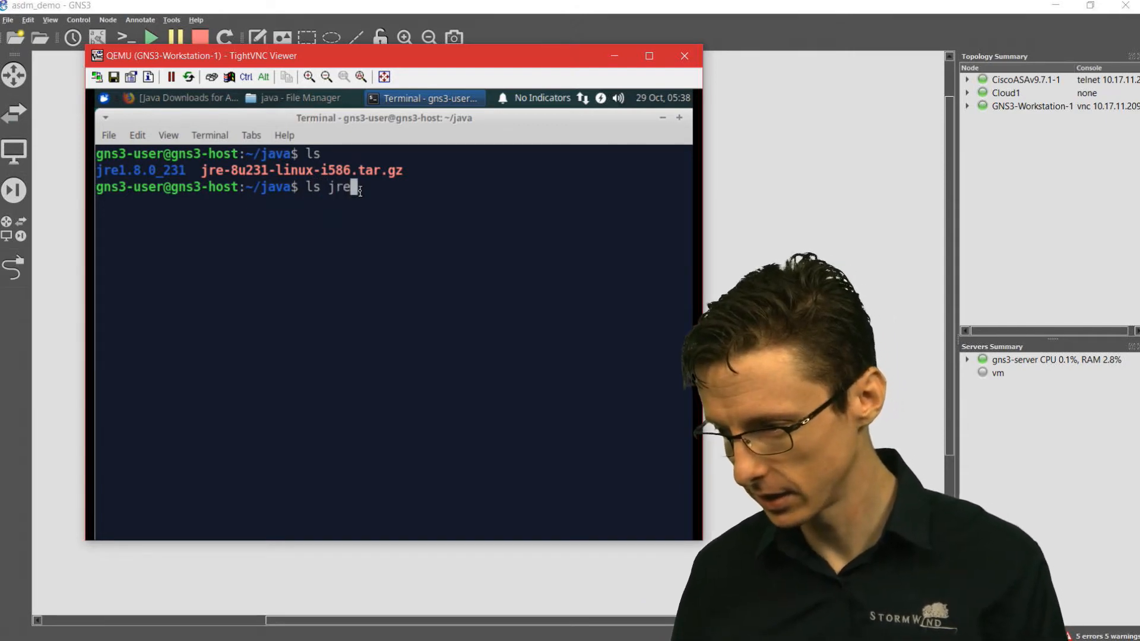
pyautogui.press('Return')
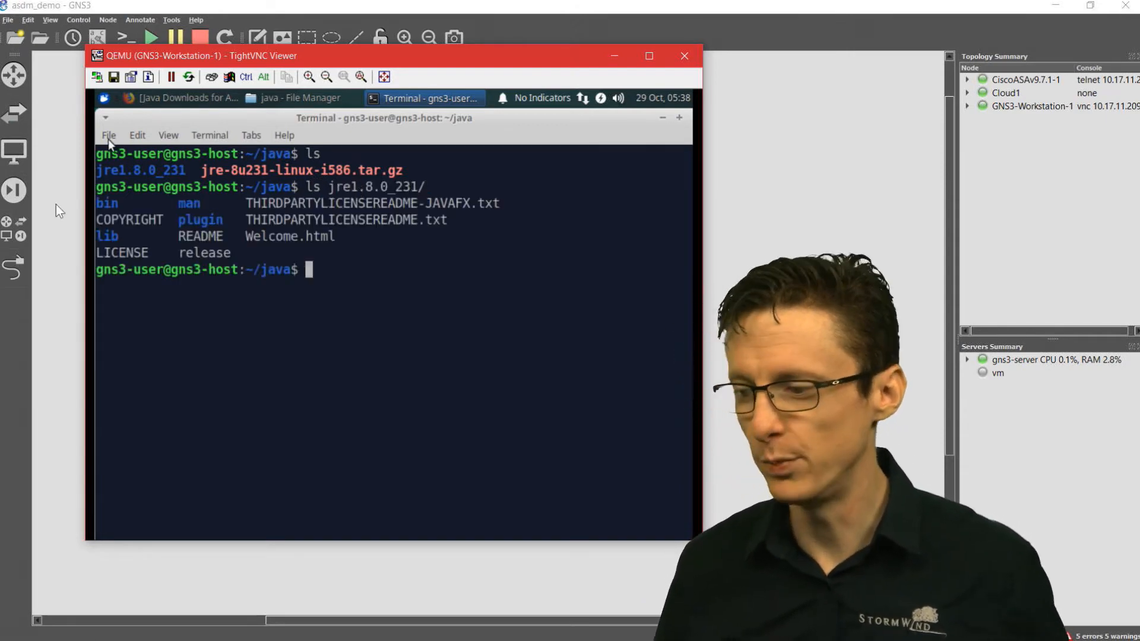
pyautogui.write('ls jre1.8.0_231/')
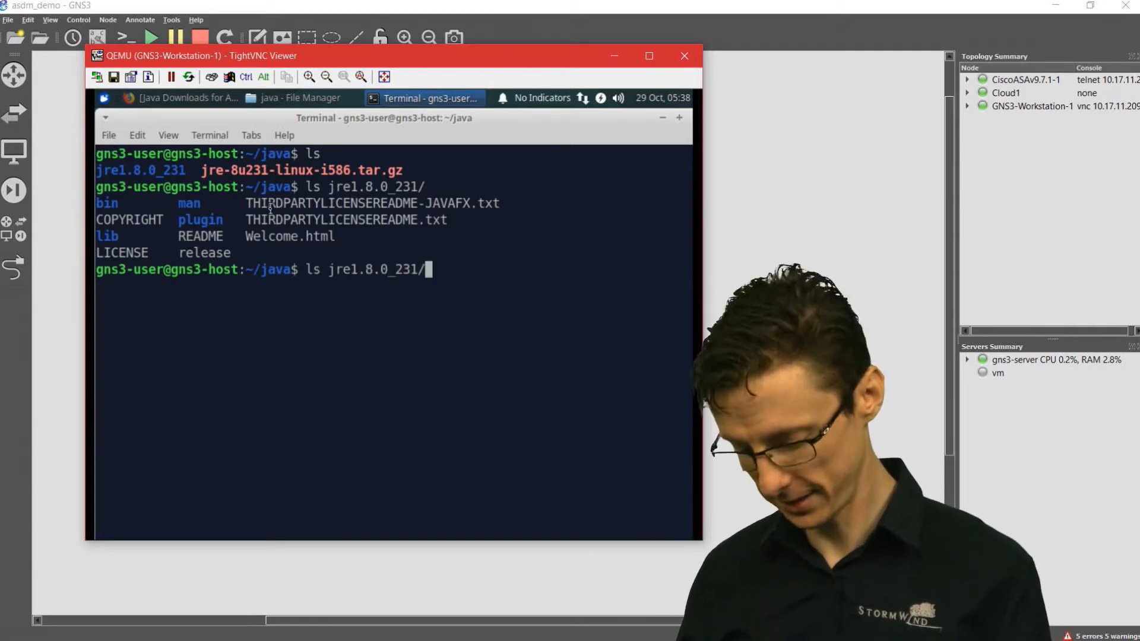
pyautogui.press('Return')
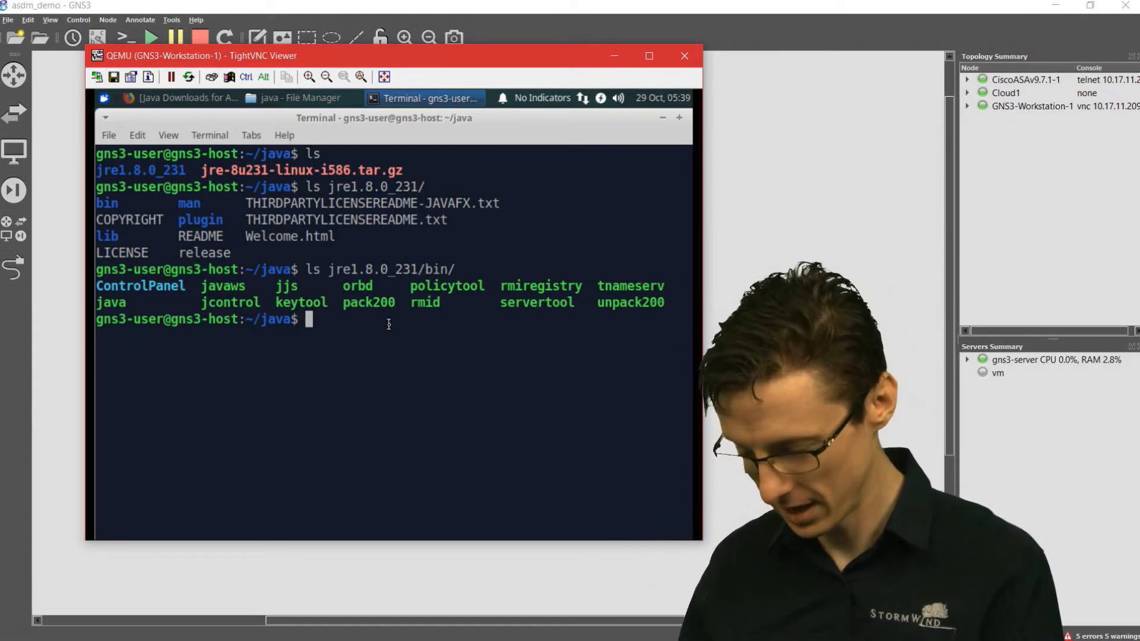
pyautogui.write('~/')
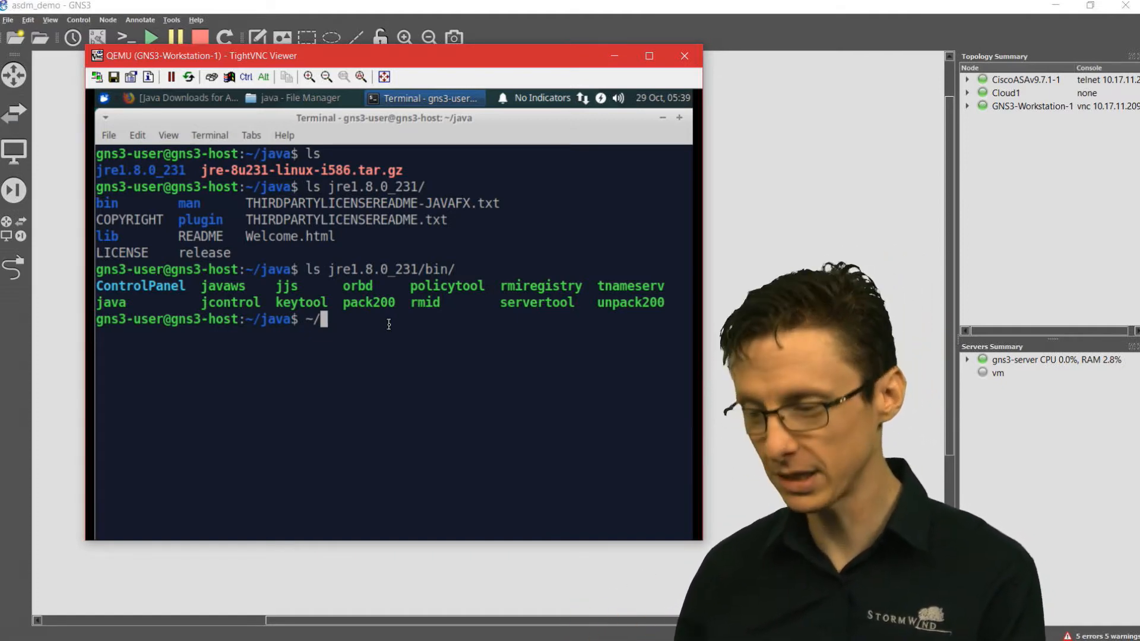
pyautogui.write('java/')
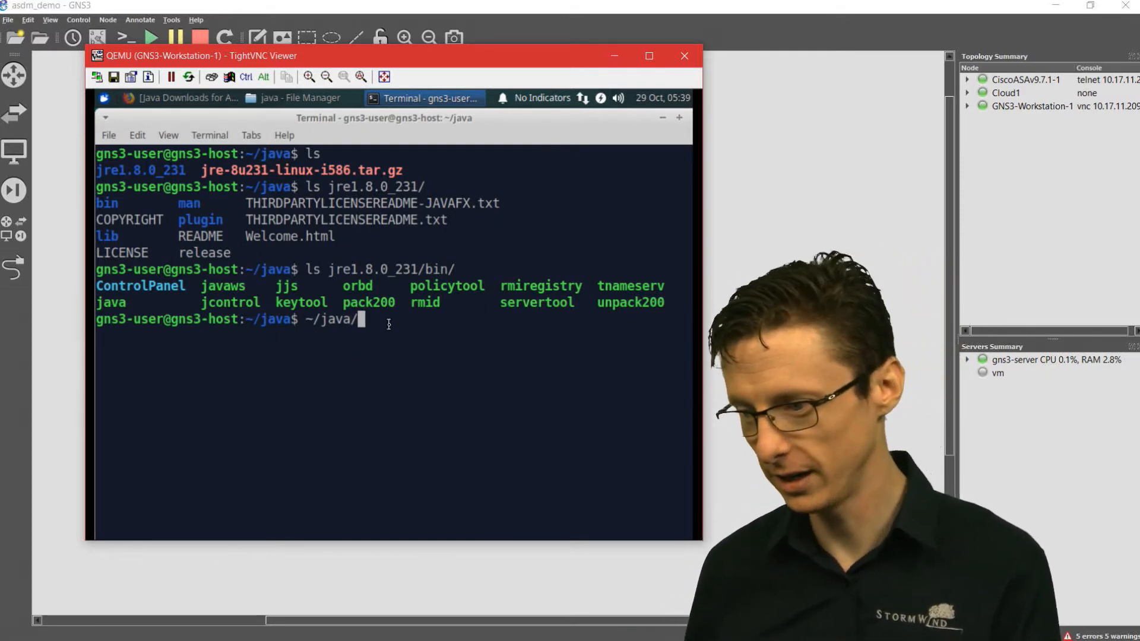
pyautogui.write('jre1.8.0_231/bin/')
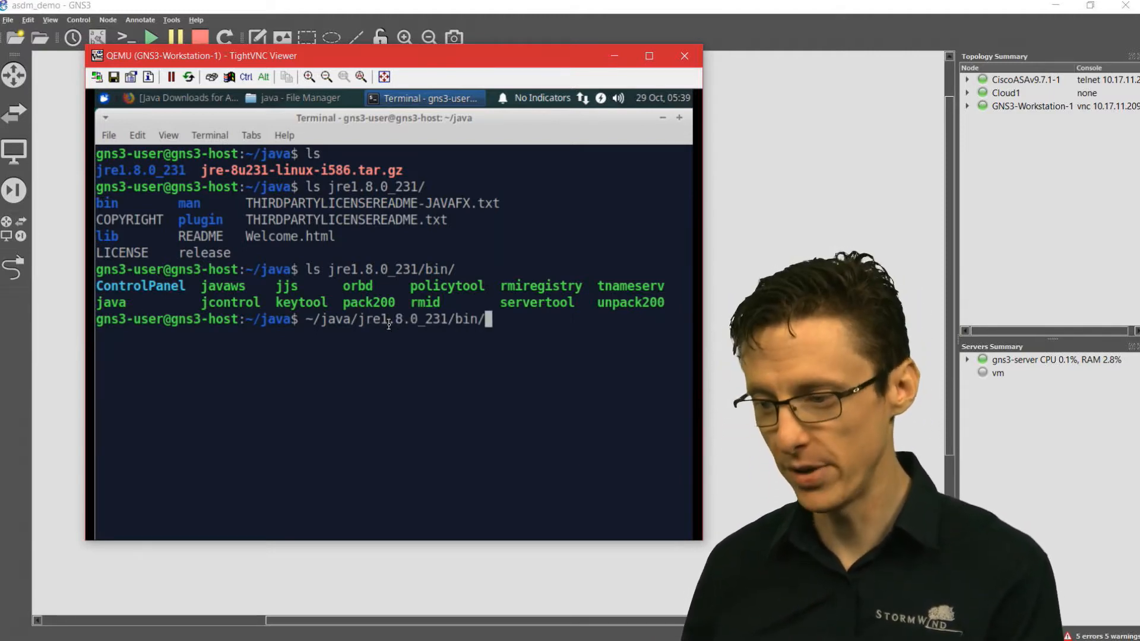
pyautogui.write('javaws')
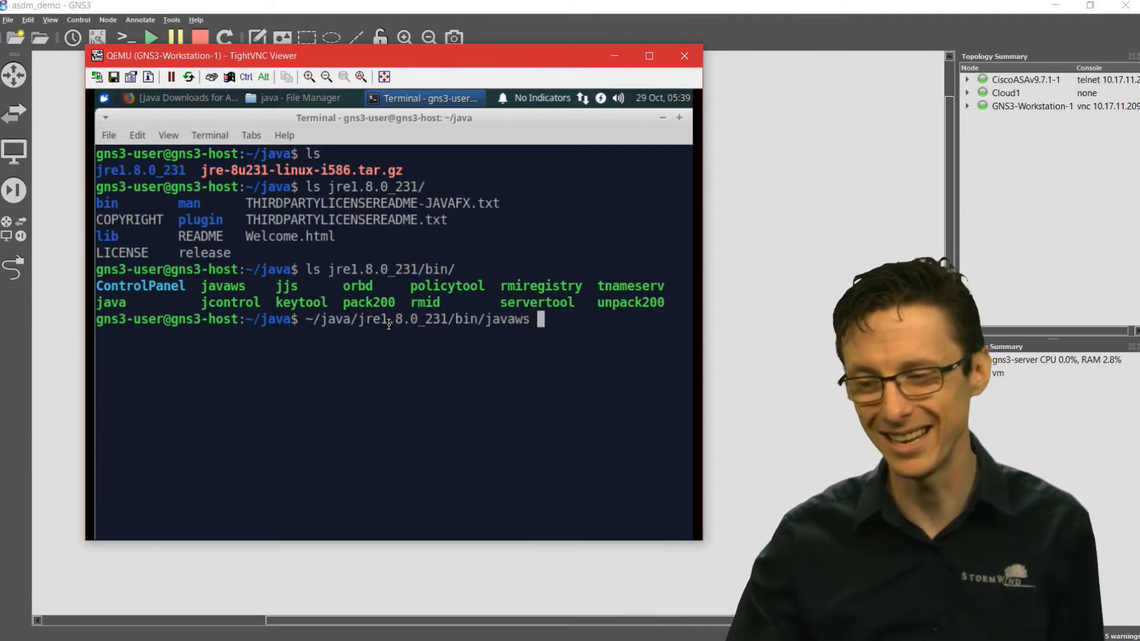
pyautogui.write('http')
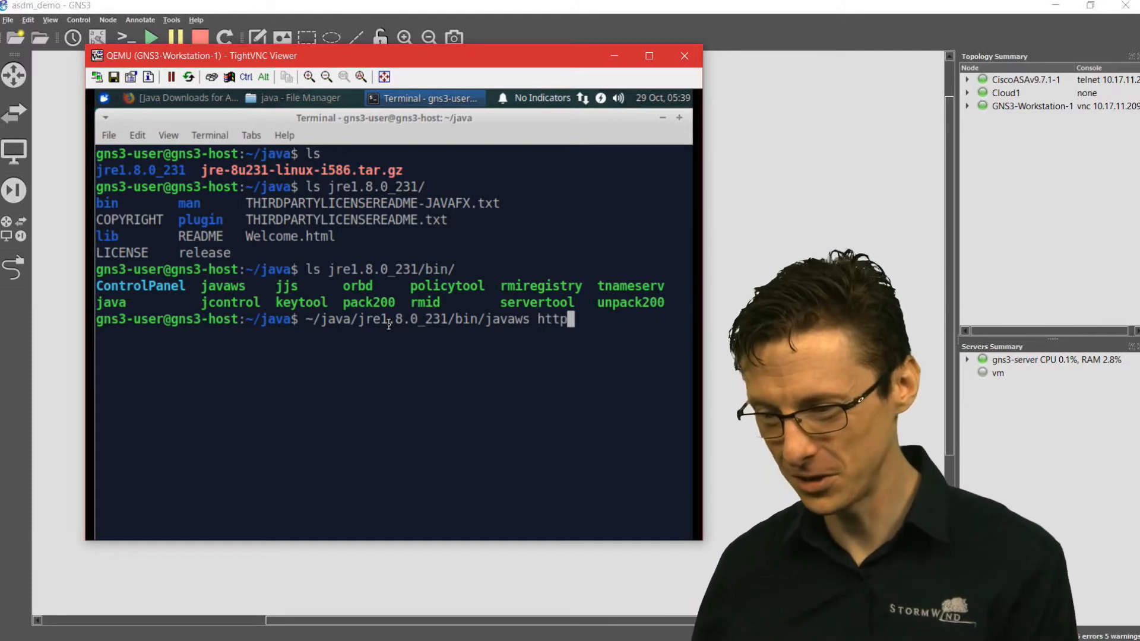
pyautogui.write('s:')
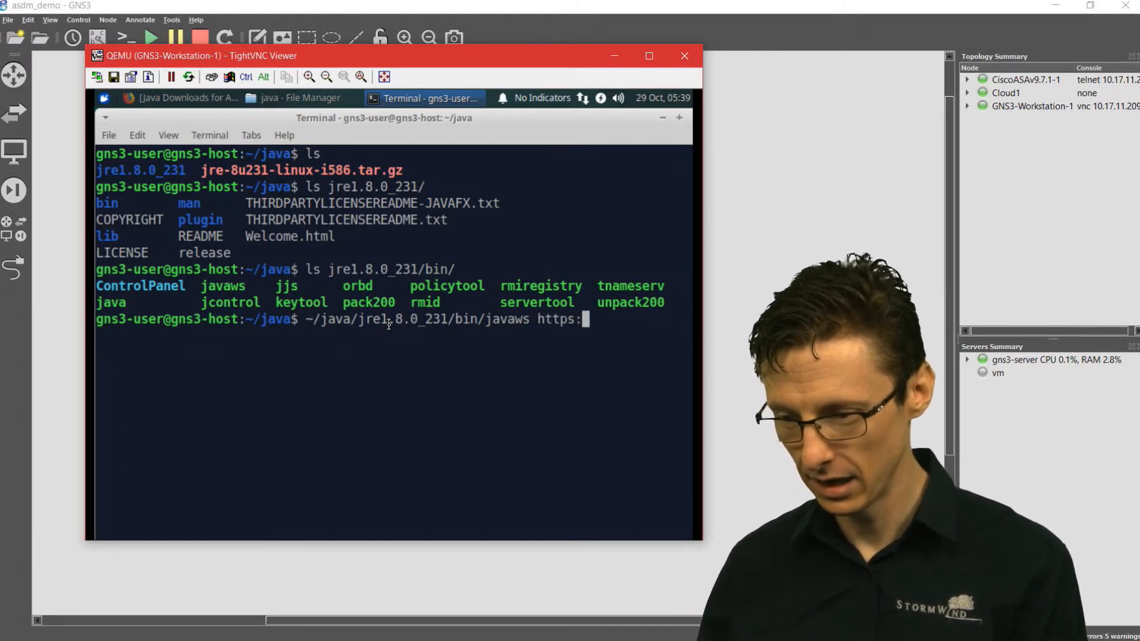
pyautogui.write('//')
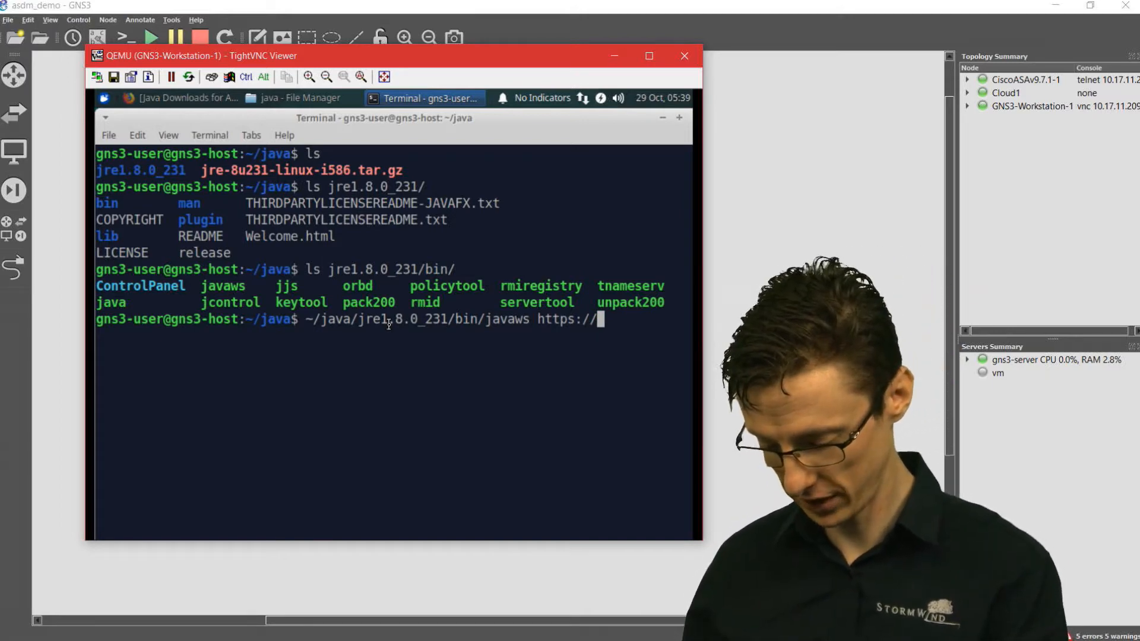
pyautogui.write('192.168')
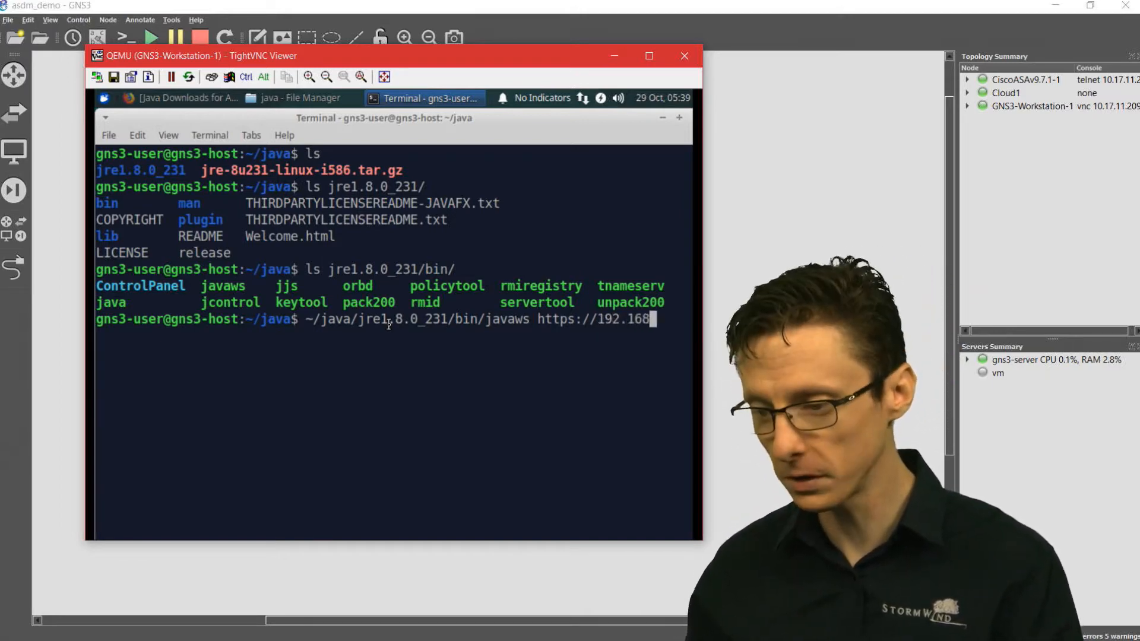
pyautogui.write('.')
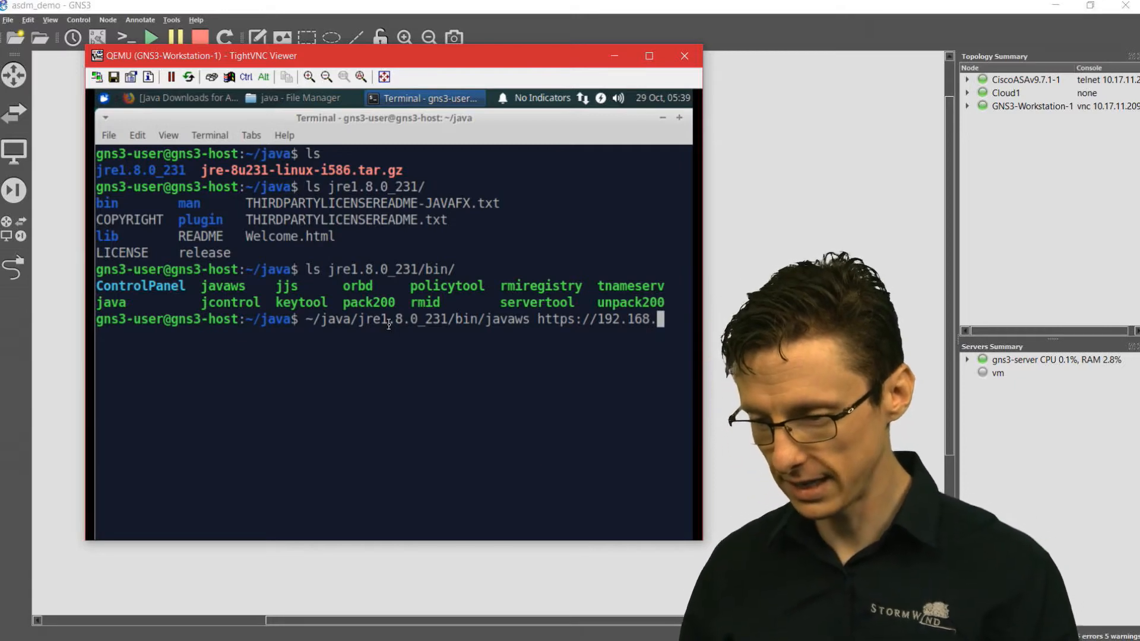
pyautogui.write('1.1/')
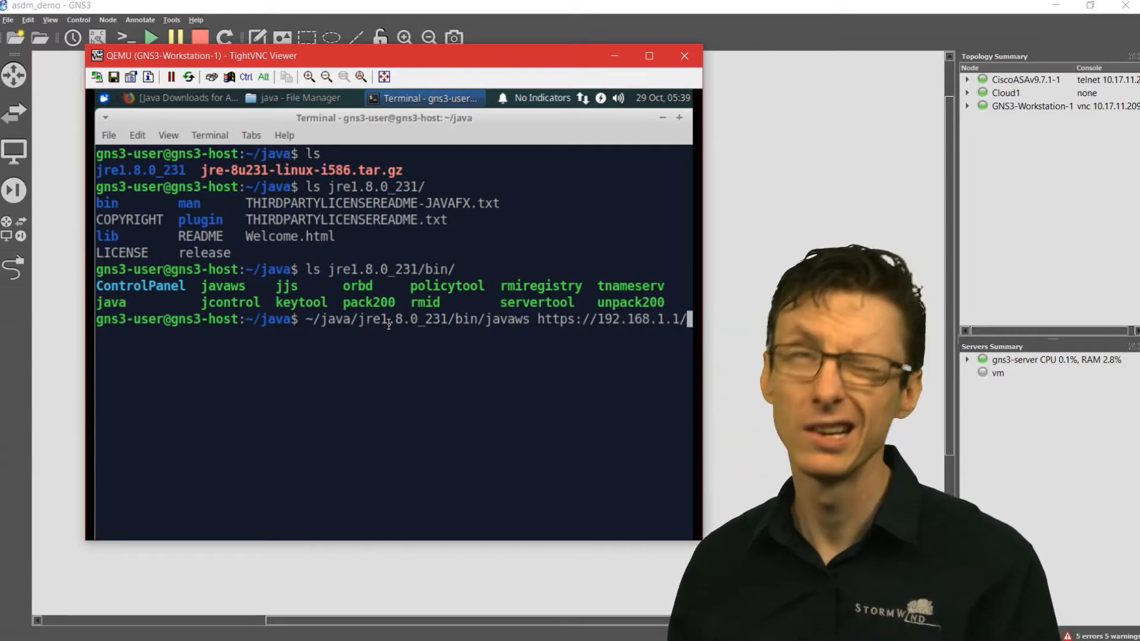
pyautogui.write('admin/')
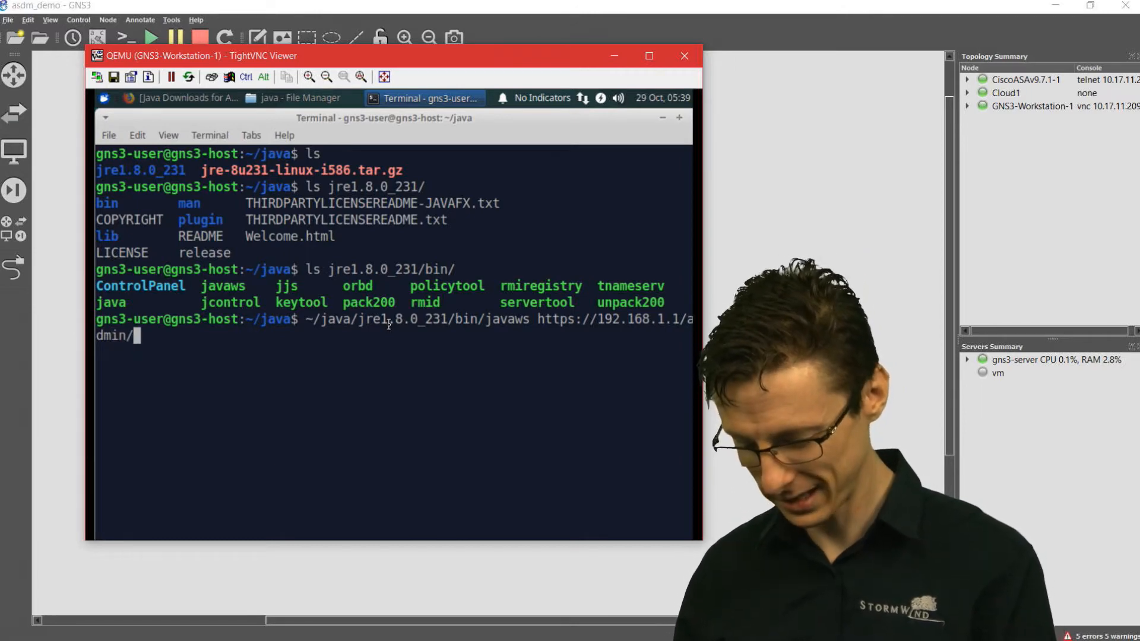
pyautogui.write('public/')
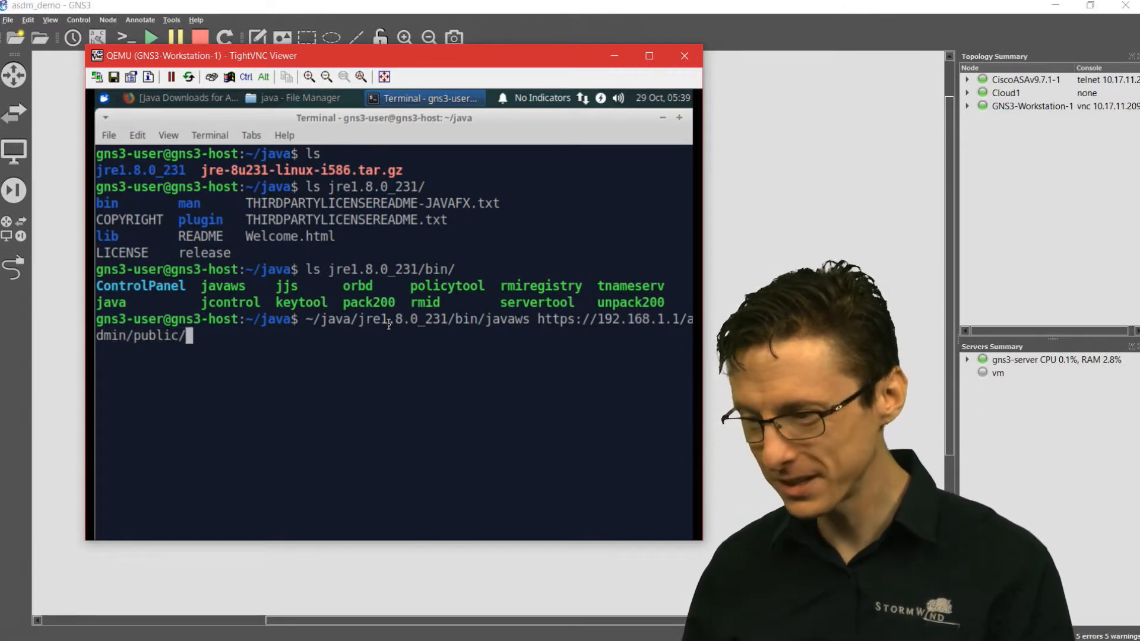
pyautogui.write('asdm')
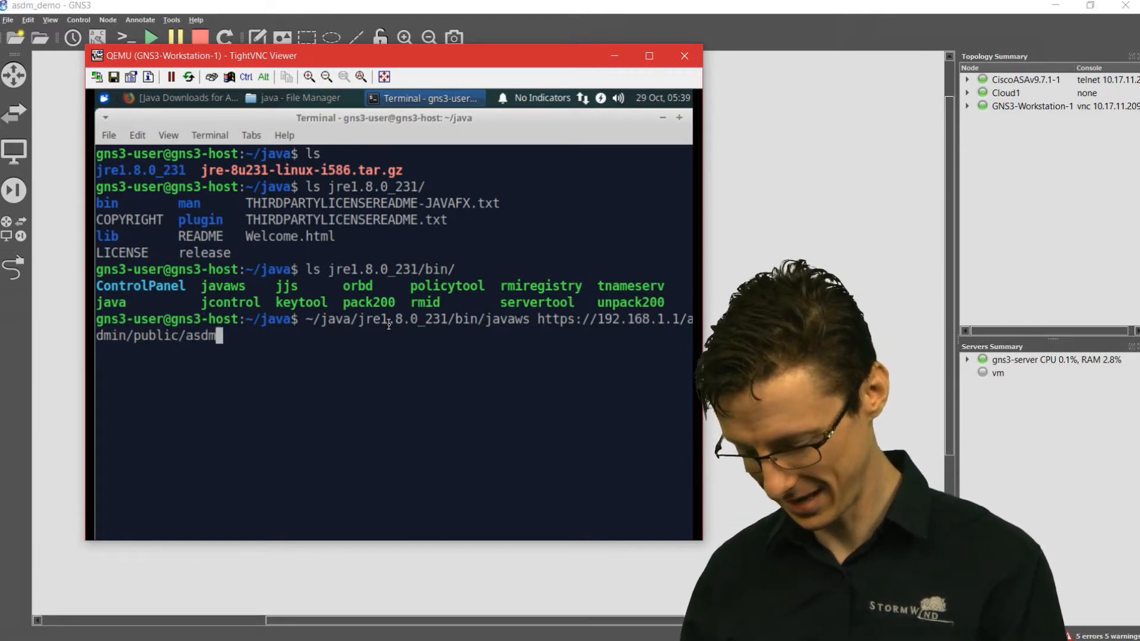
pyautogui.write('.jnlp')
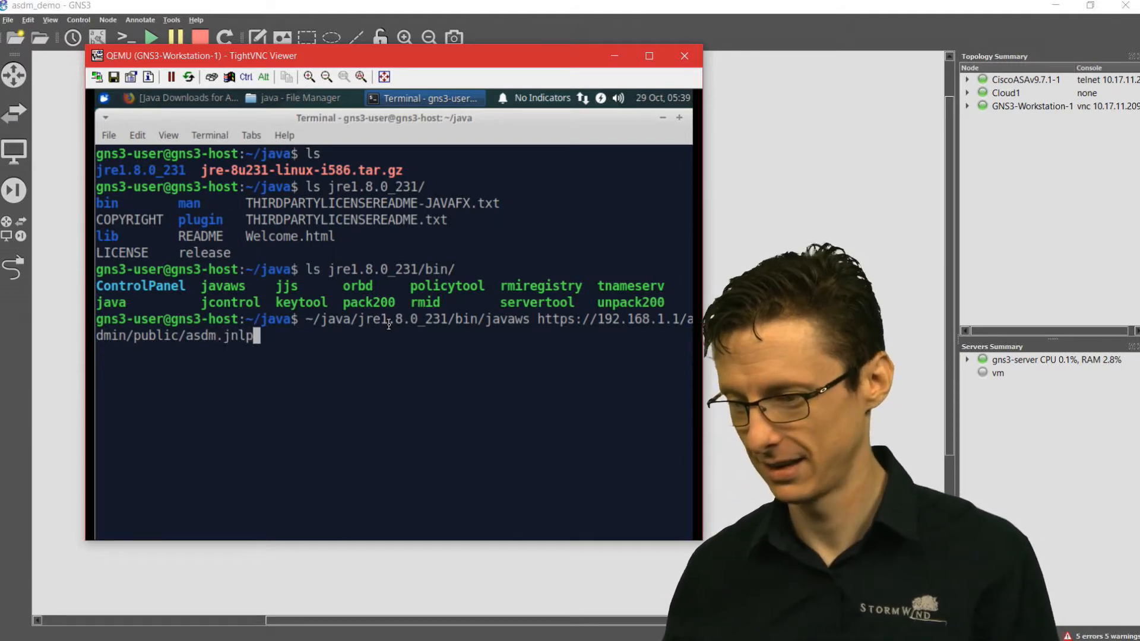
pyautogui.press('Return')
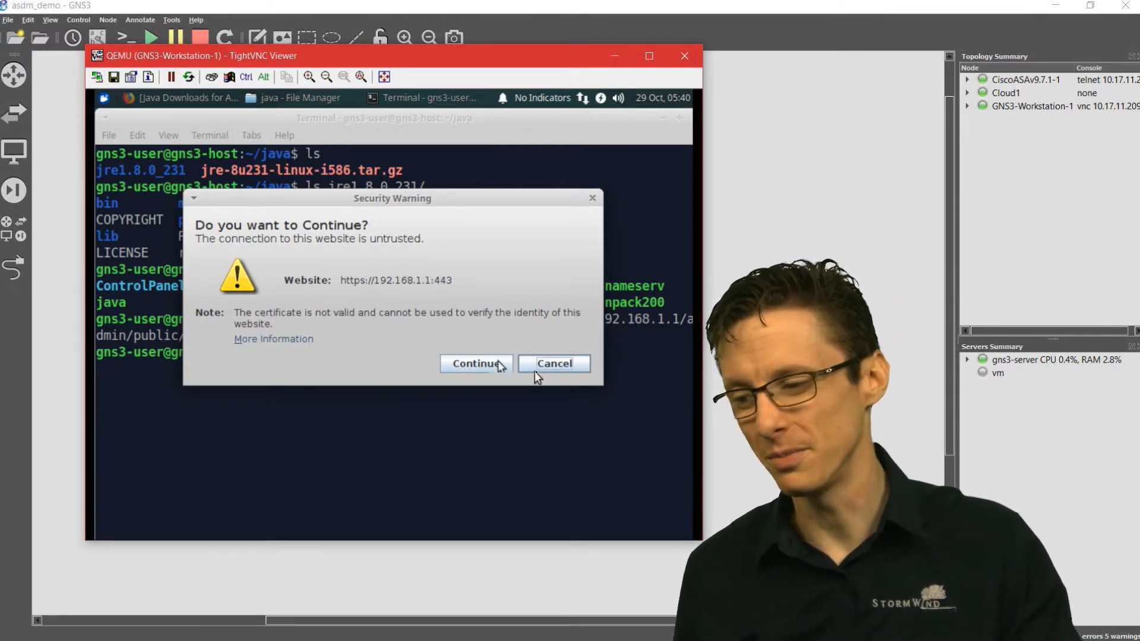
# Accept the untrusted certificate warning and view the launch failure details
pyautogui.click(477, 363)
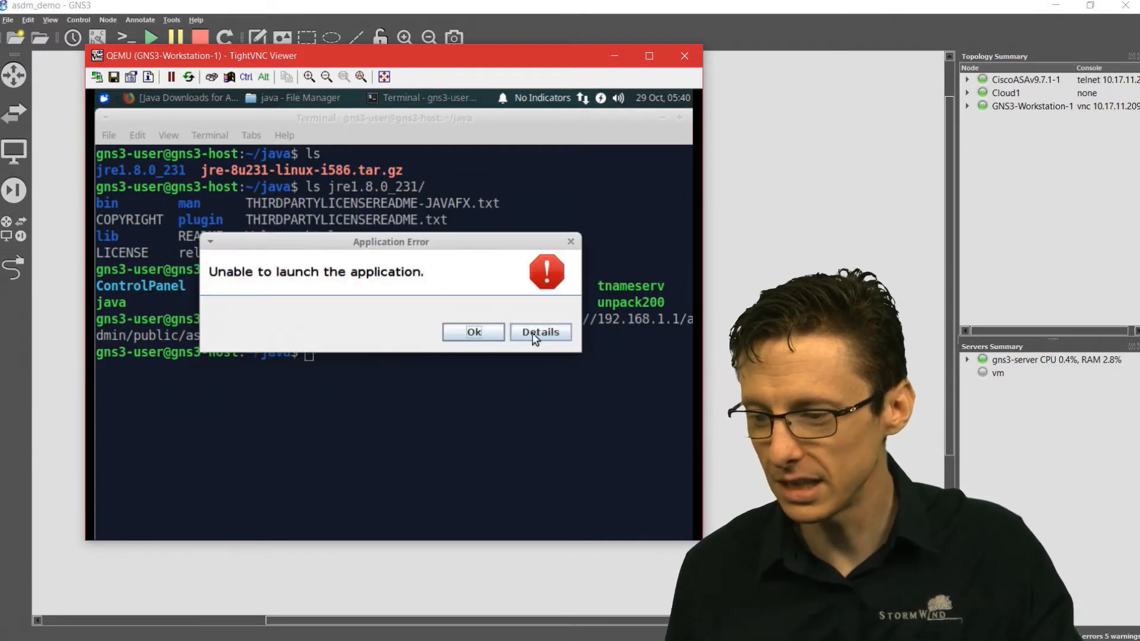
pyautogui.click(473, 332)
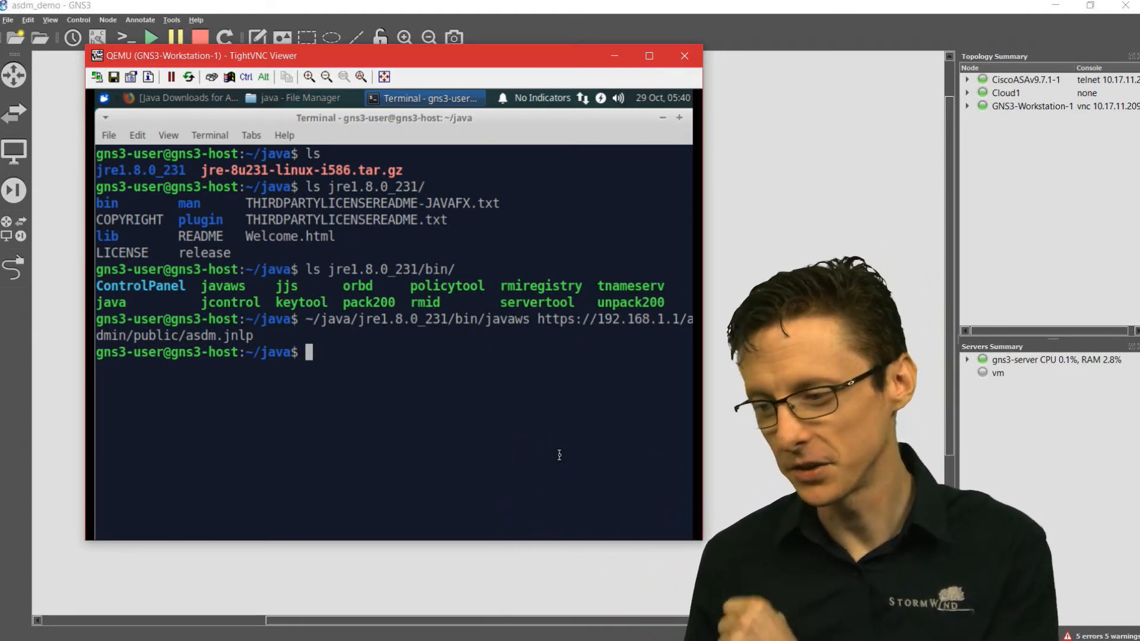
# Add an asdm javaws launcher function to ~/.bashrc in vi, then quit with :q
pyautogui.write('cd ~')
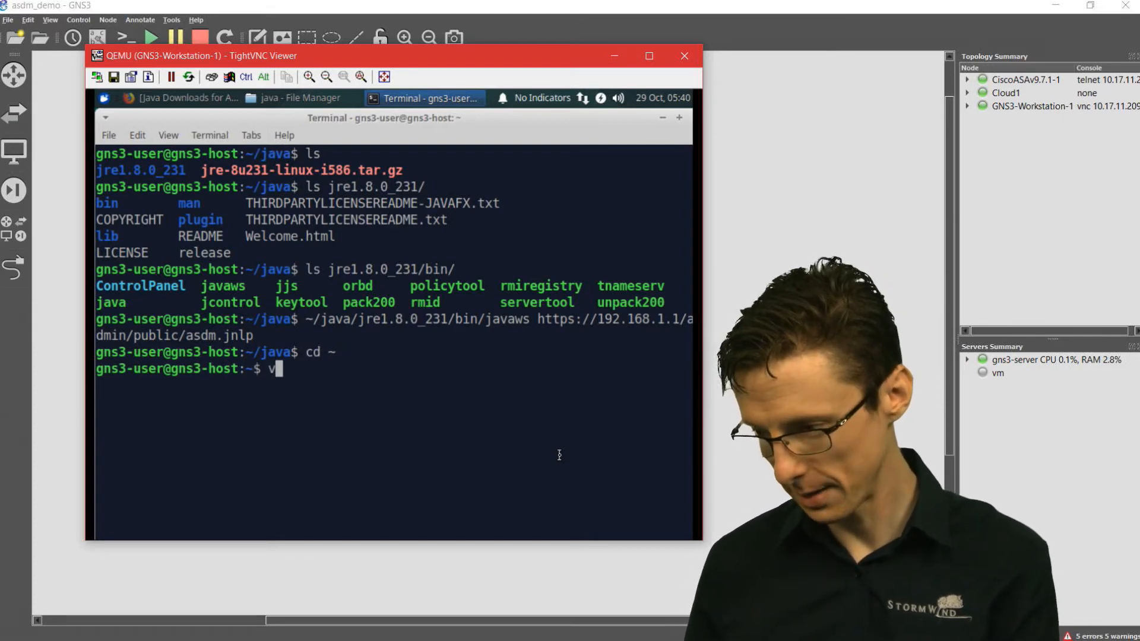
pyautogui.write('i')
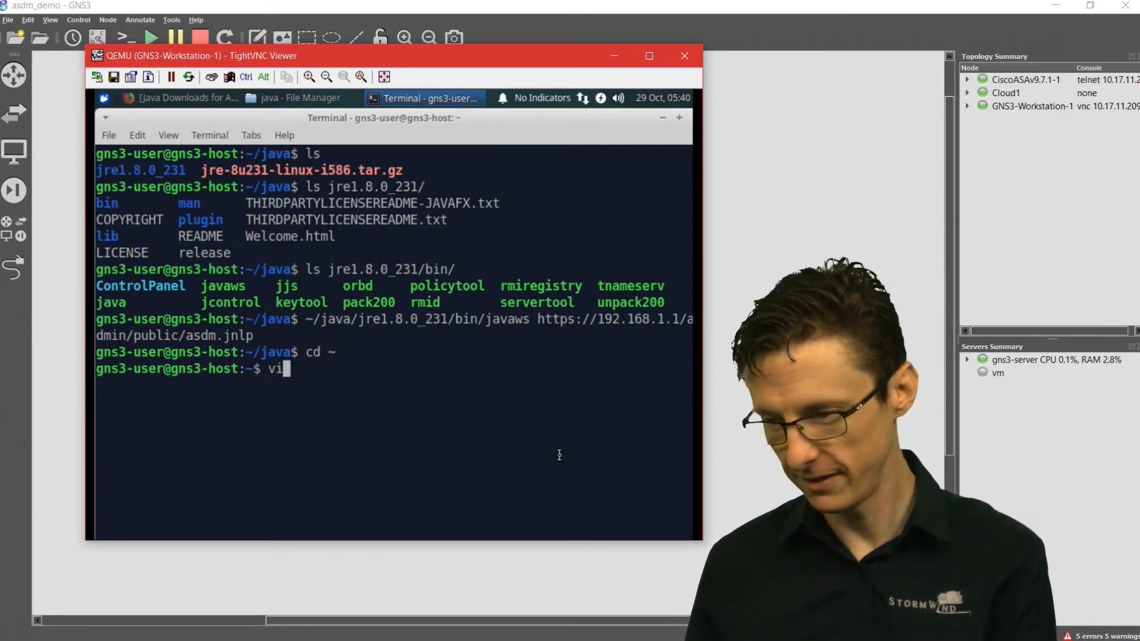
pyautogui.write('.bashrc')
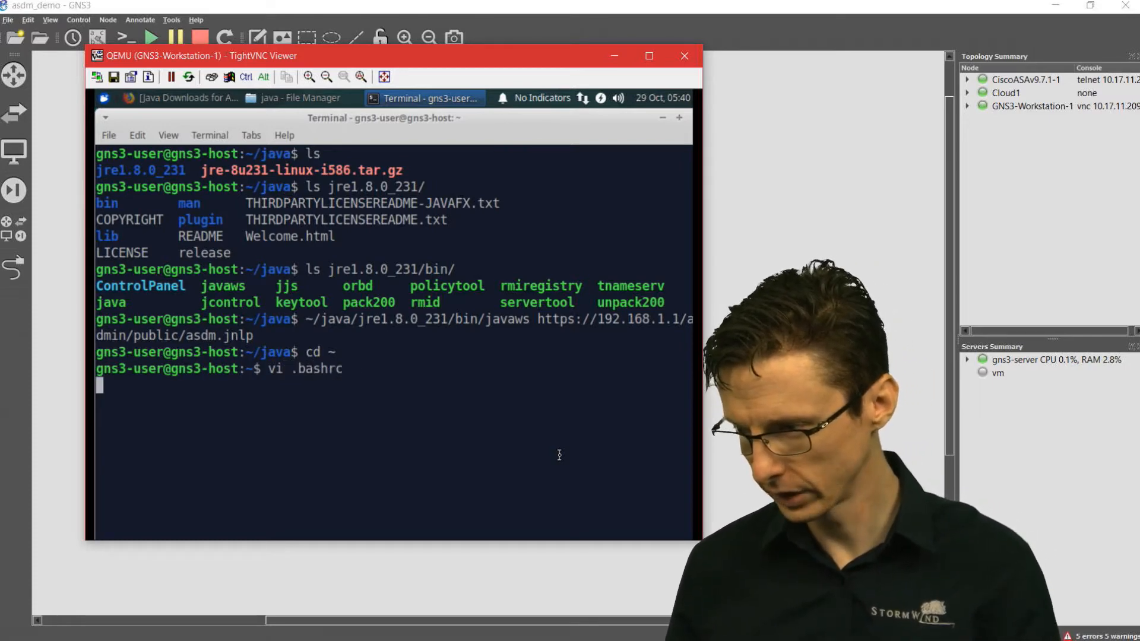
pyautogui.press('Return')
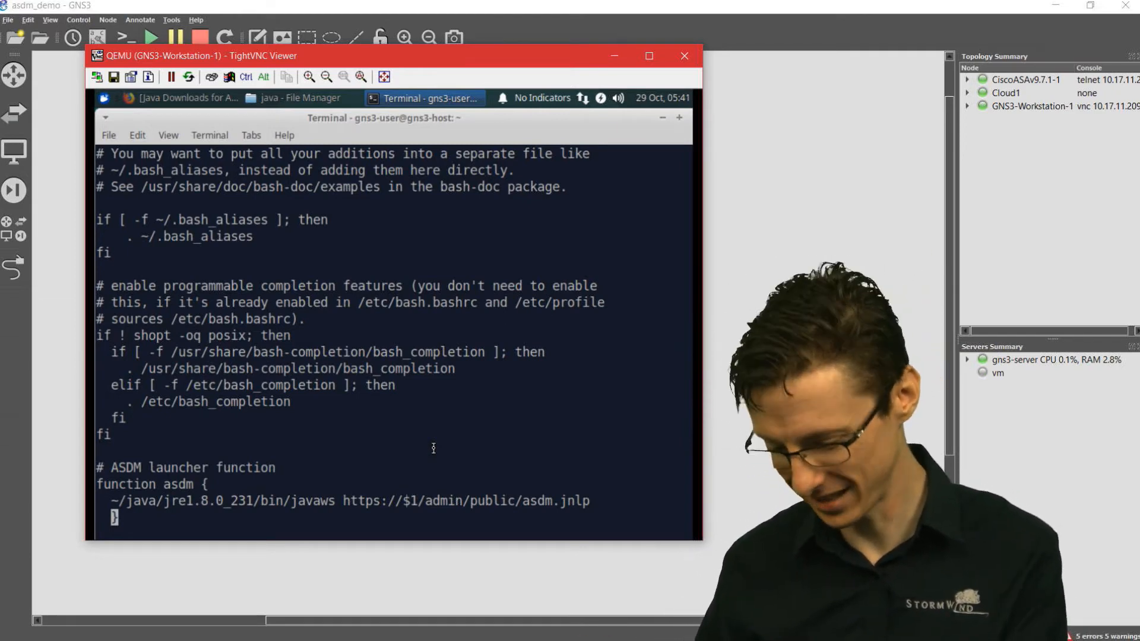
pyautogui.write(':q')
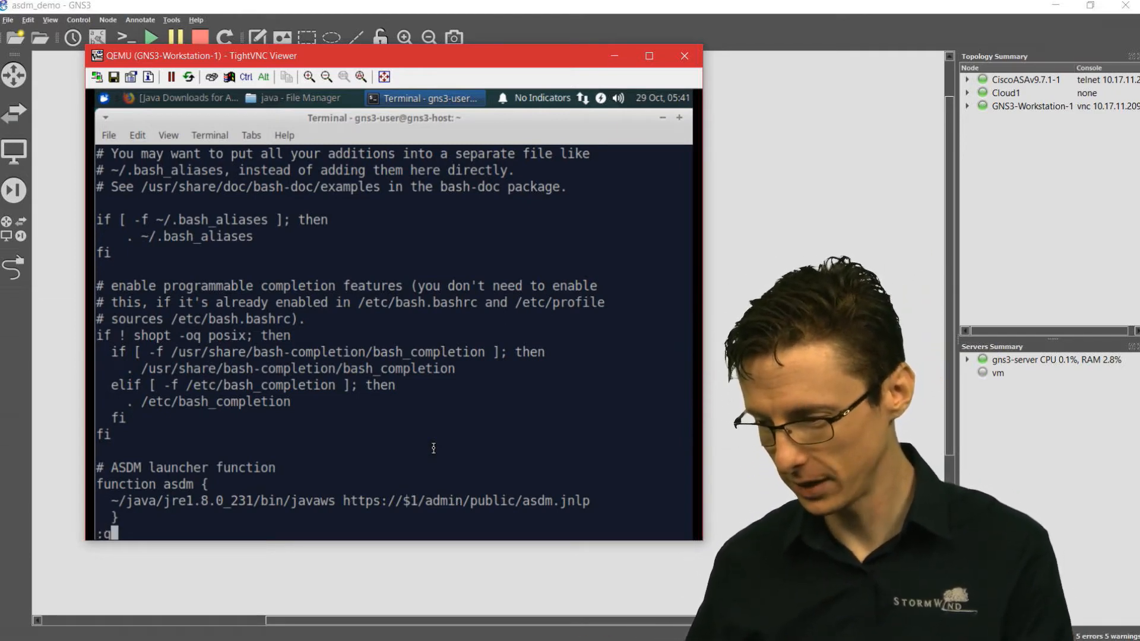
pyautogui.press('Return')
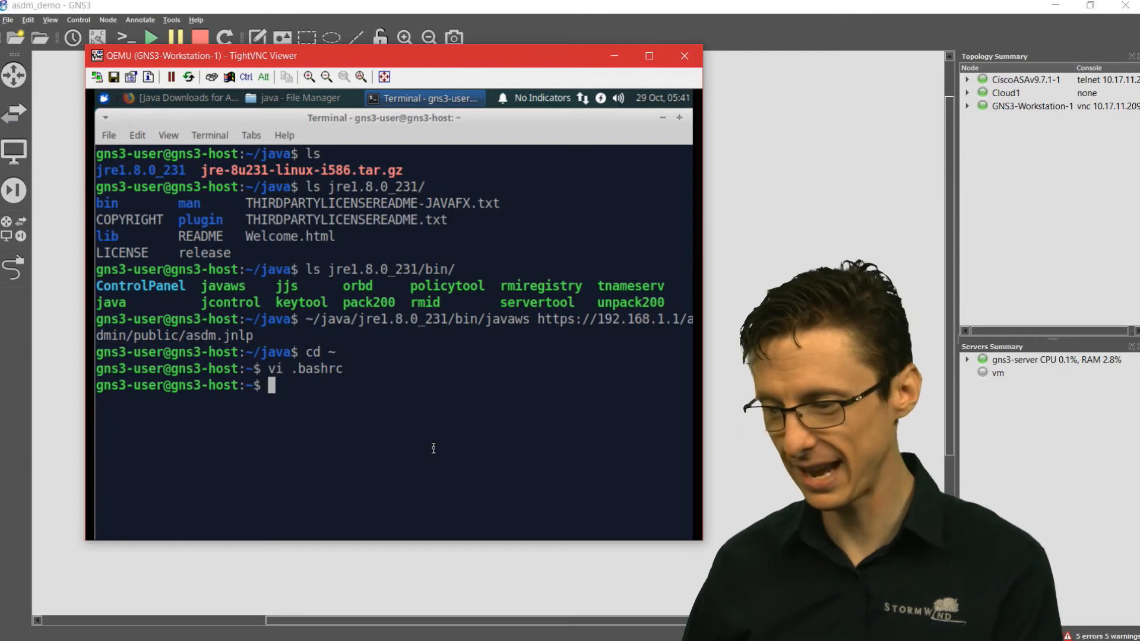
# Run asdm 192.168.1.1, accepting the certificate warning and the Run prompt
pyautogui.write('asdm 192')
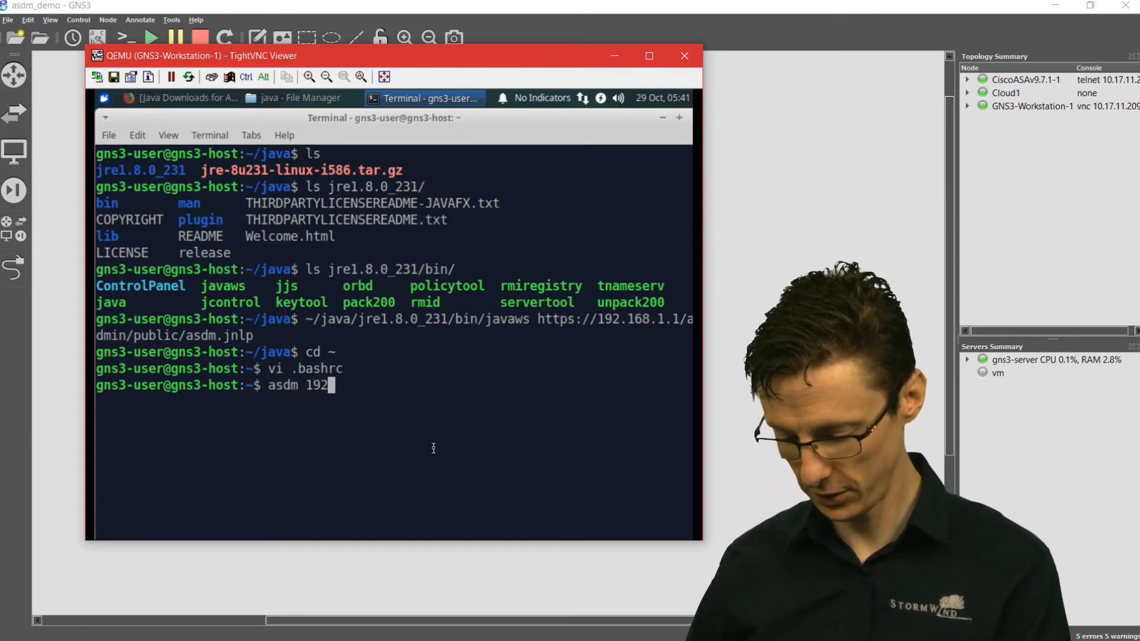
pyautogui.write('.168.1.1')
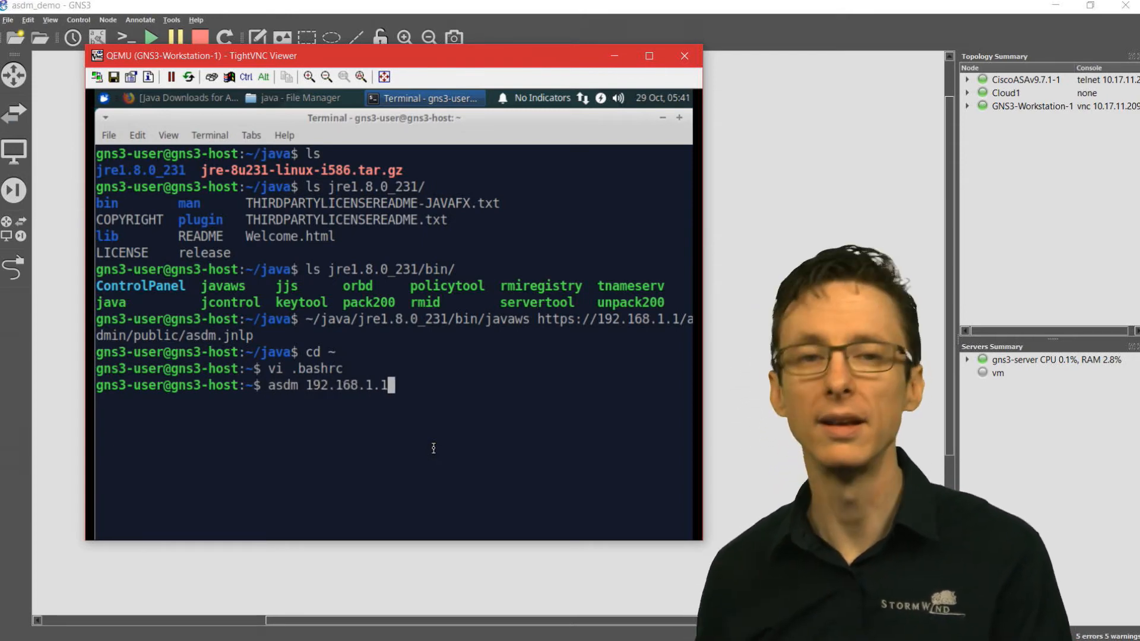
pyautogui.press('Return')
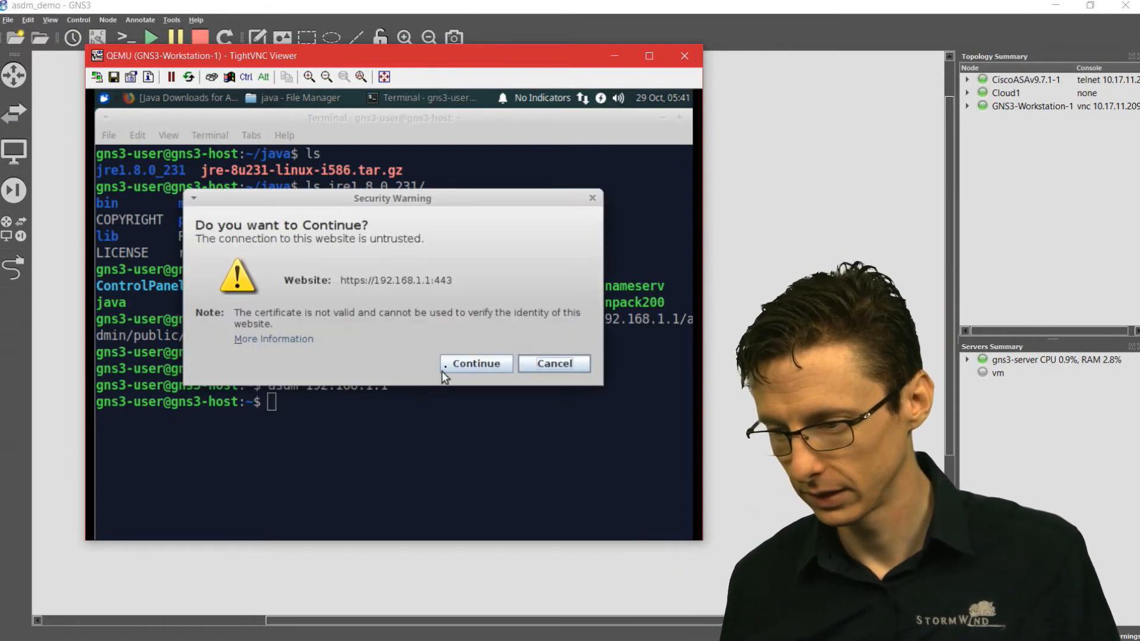
pyautogui.click(476, 363)
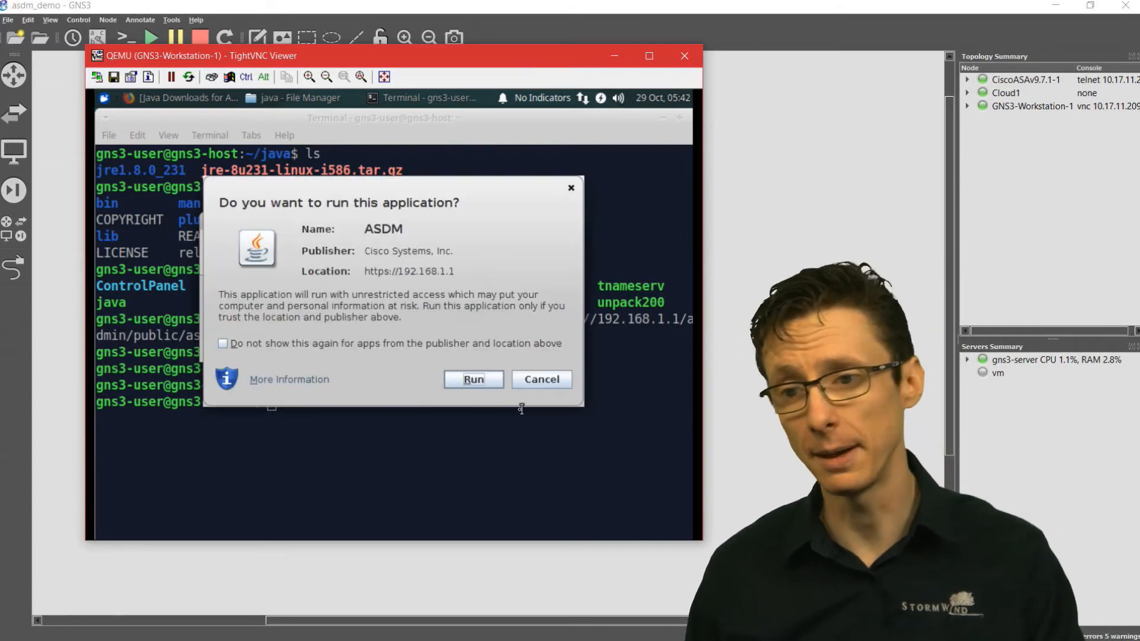
pyautogui.click(473, 379)
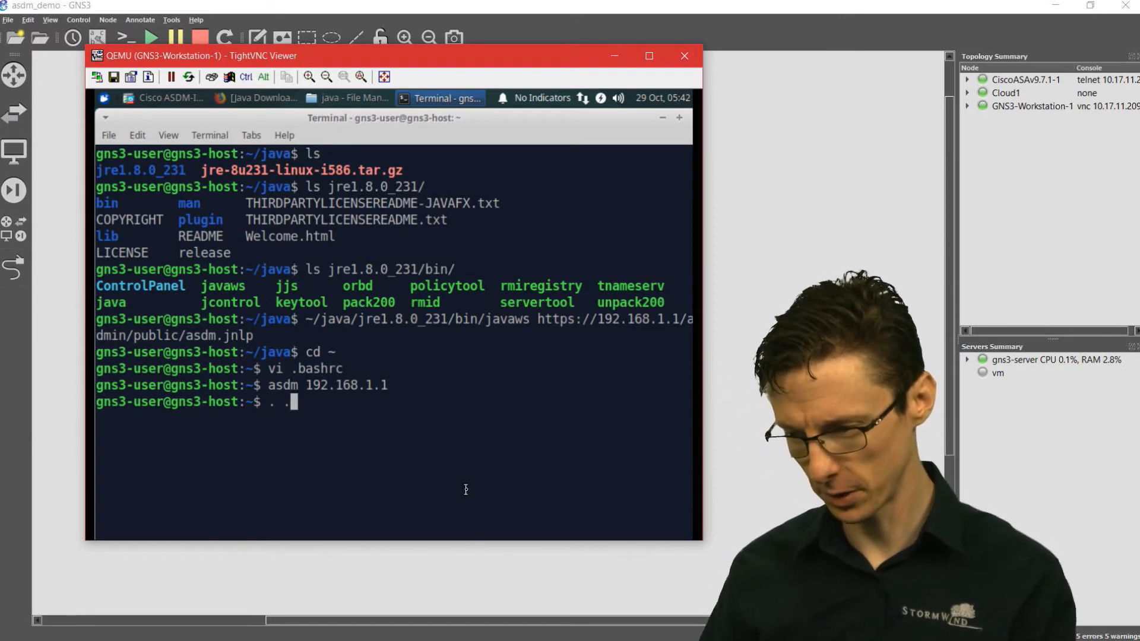
# Source .bashrc and run asdm to bring up the ASDM-IDM Launcher login for 192.168.1.1
pyautogui.write('bashrc')
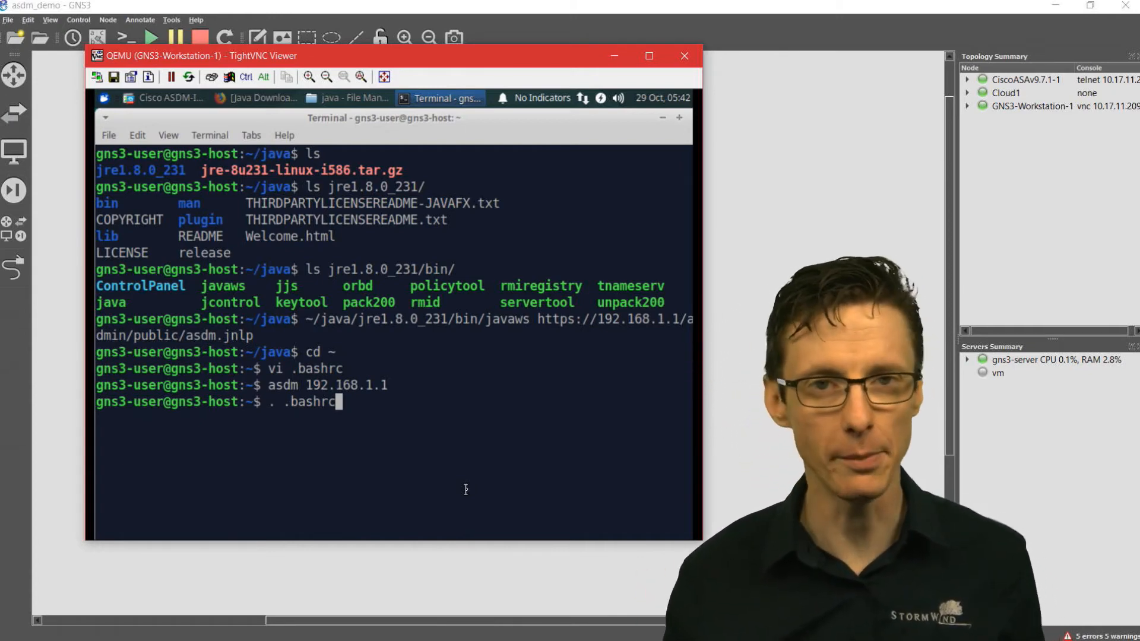
pyautogui.press('Return')
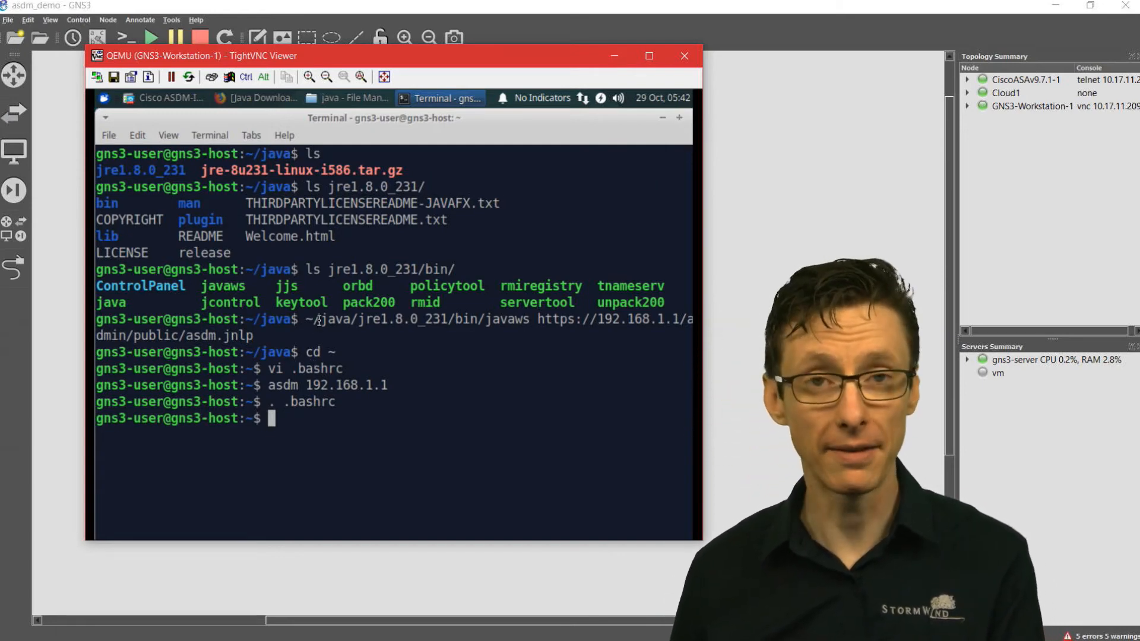
pyautogui.write('asdm')
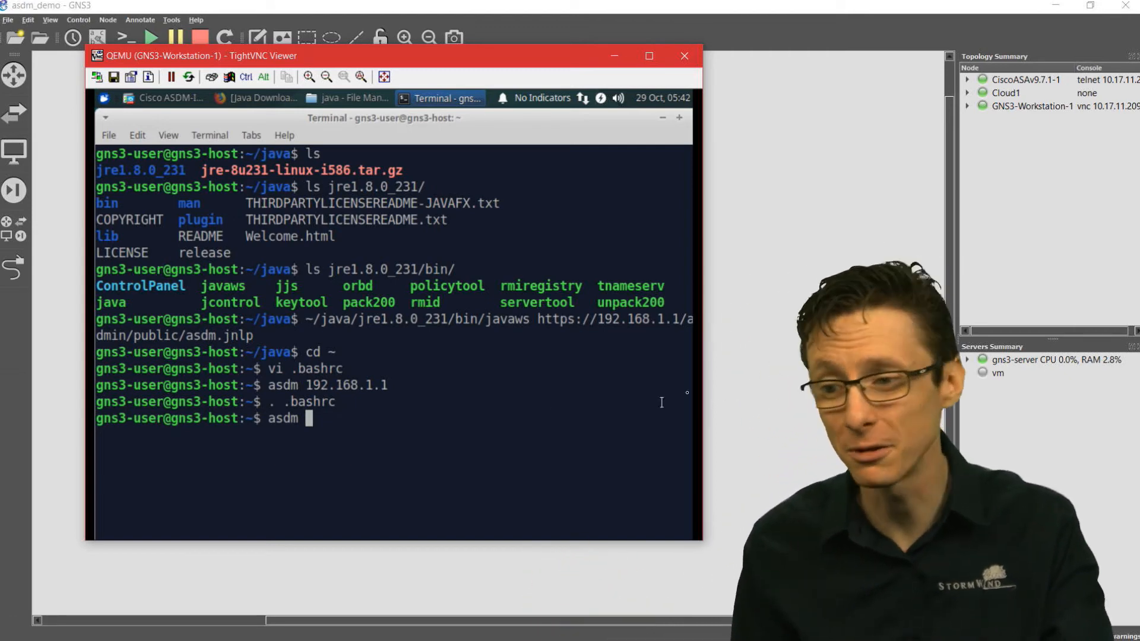
pyautogui.press('Return')
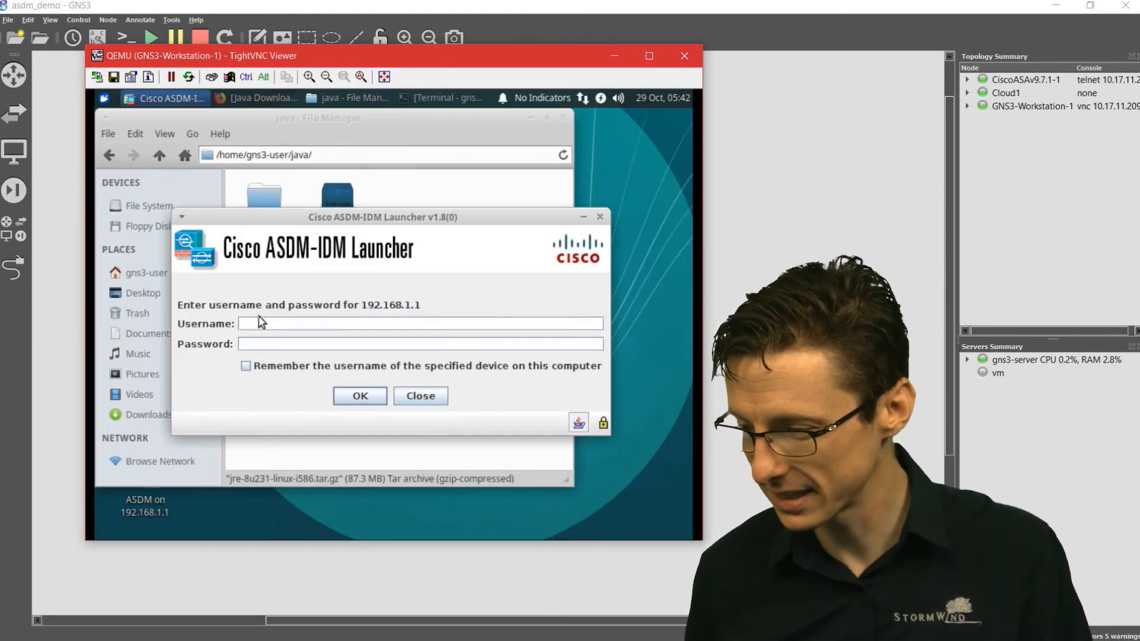
pyautogui.moveTo(810, 202)
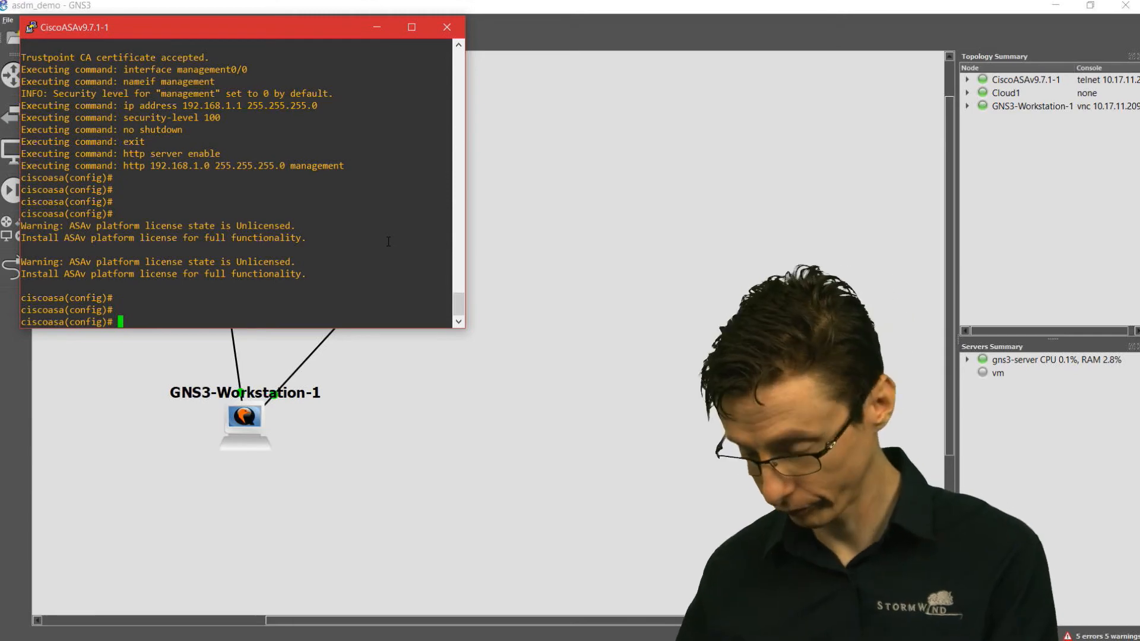
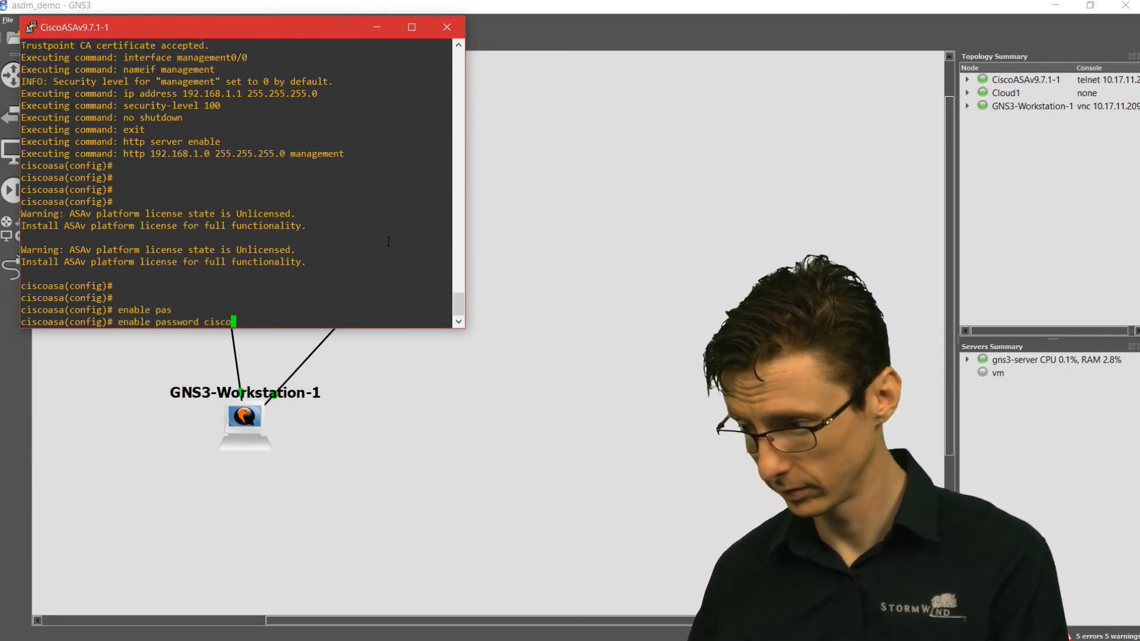
pyautogui.press('Return')
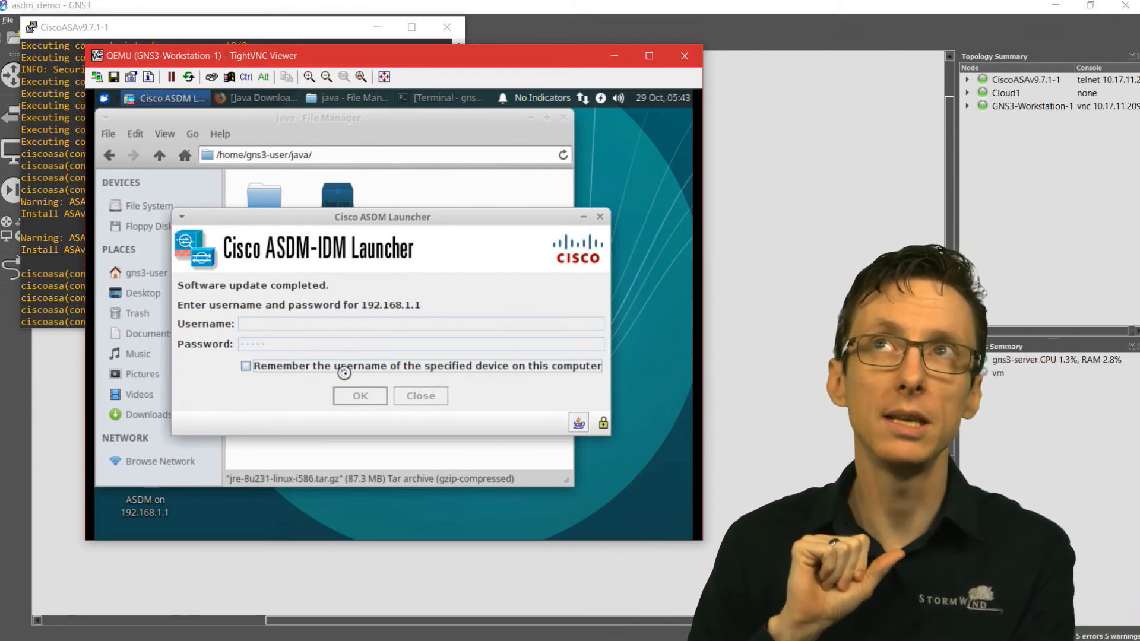
# Log in to ASDM for the ASA at 192.168.1.1
pyautogui.click(360, 396)
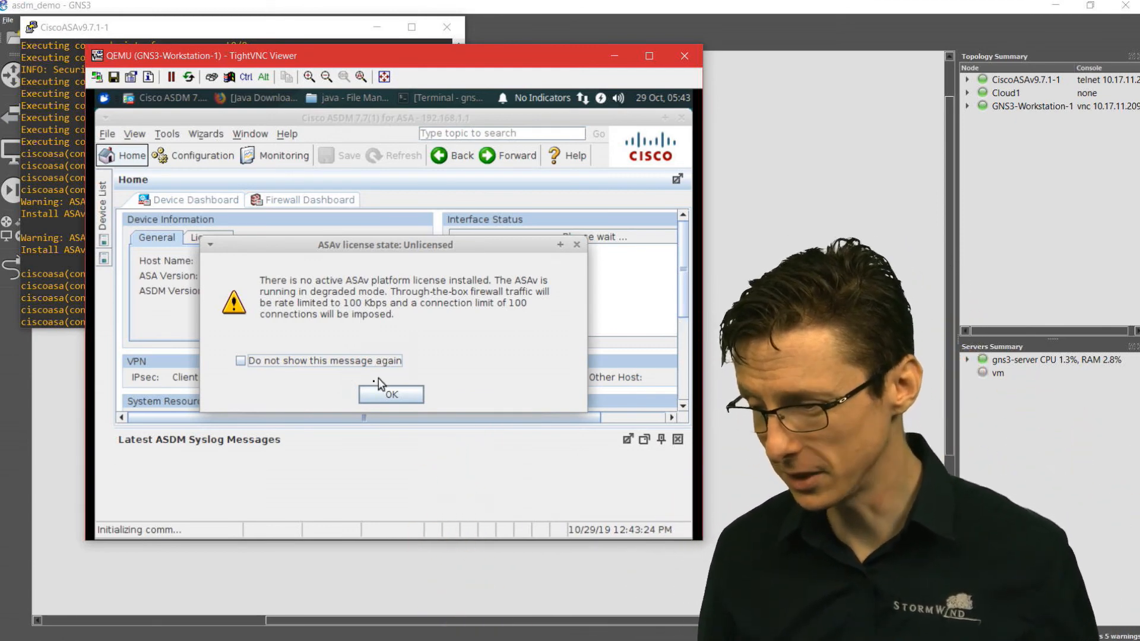
# Dismiss the license warnings and Smart Call Home prompt (Remind Me Later), then scroll the dashboard
pyautogui.click(391, 394)
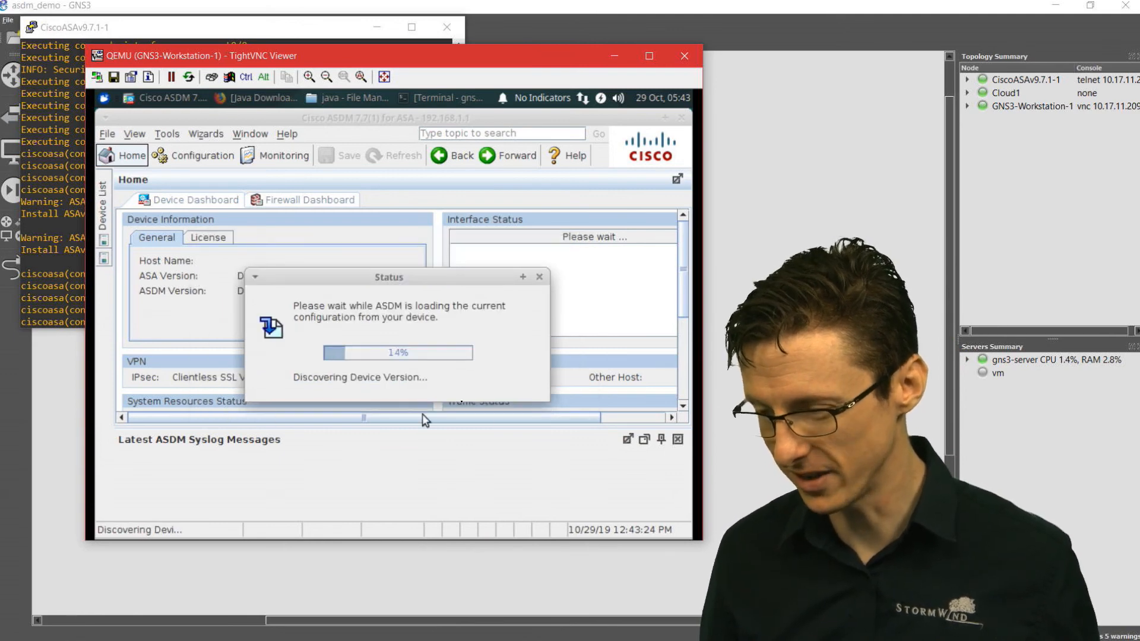
pyautogui.moveTo(115, 386)
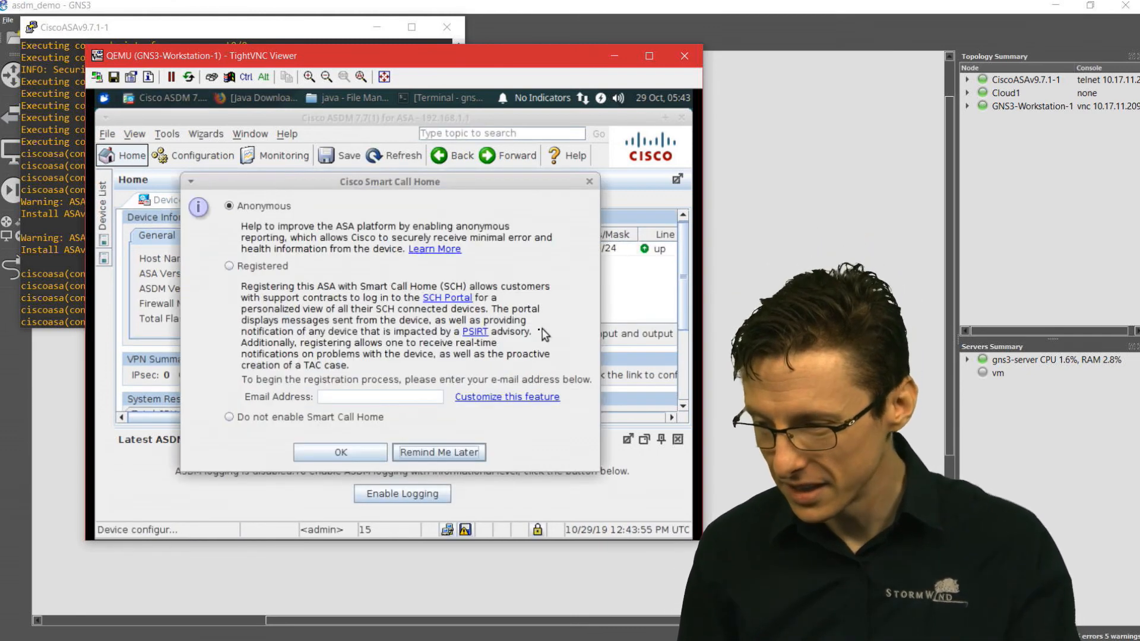
pyautogui.click(439, 451)
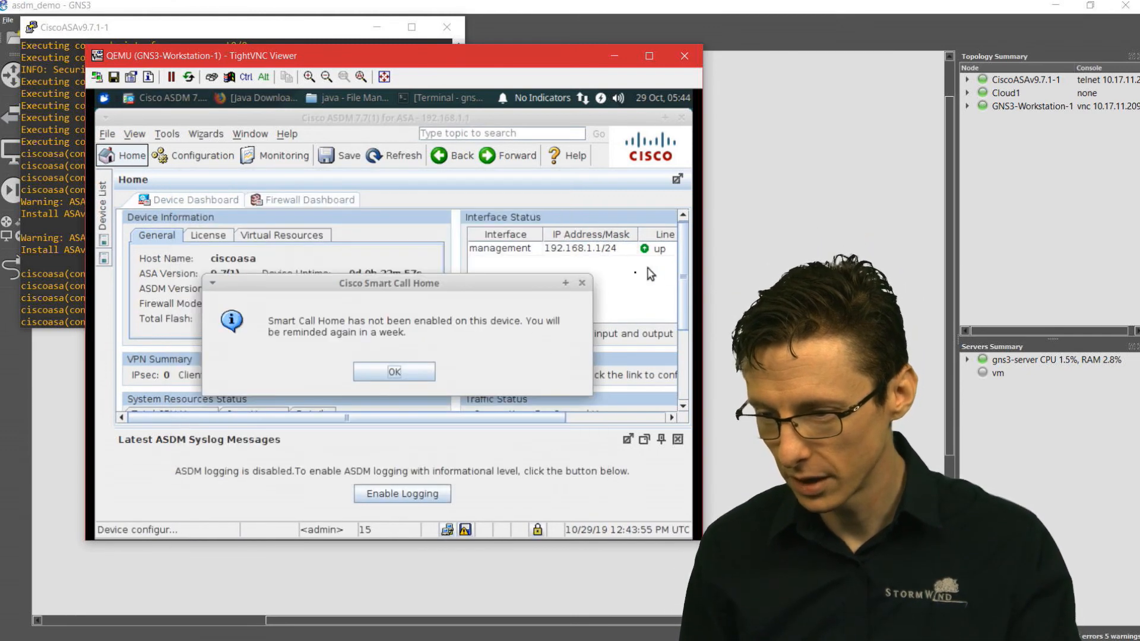
pyautogui.click(393, 372)
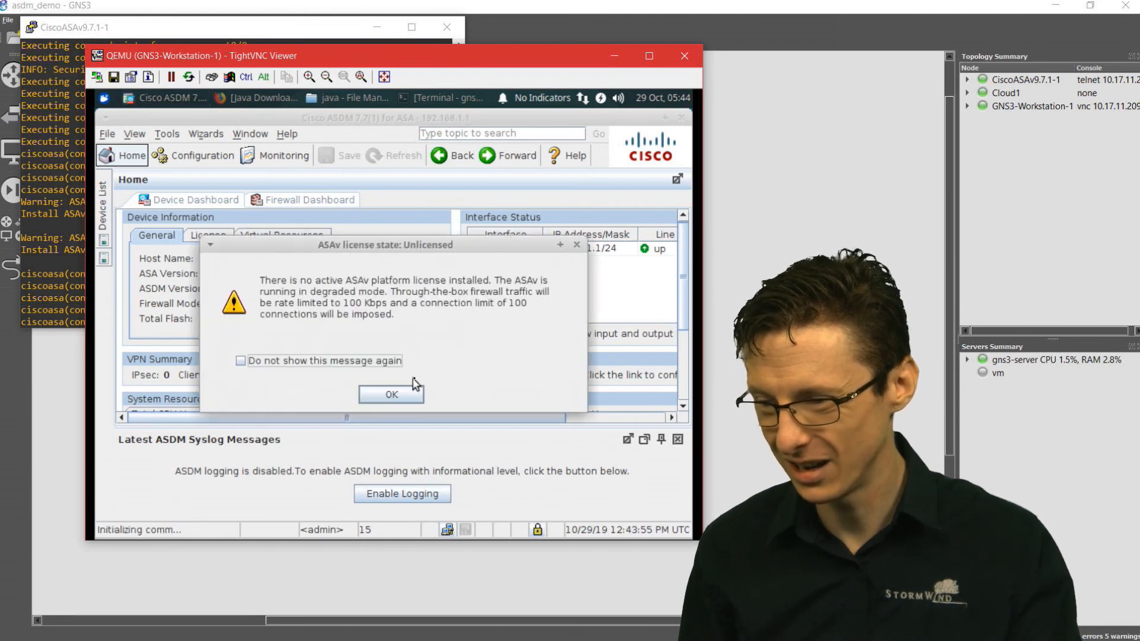
pyautogui.click(391, 394)
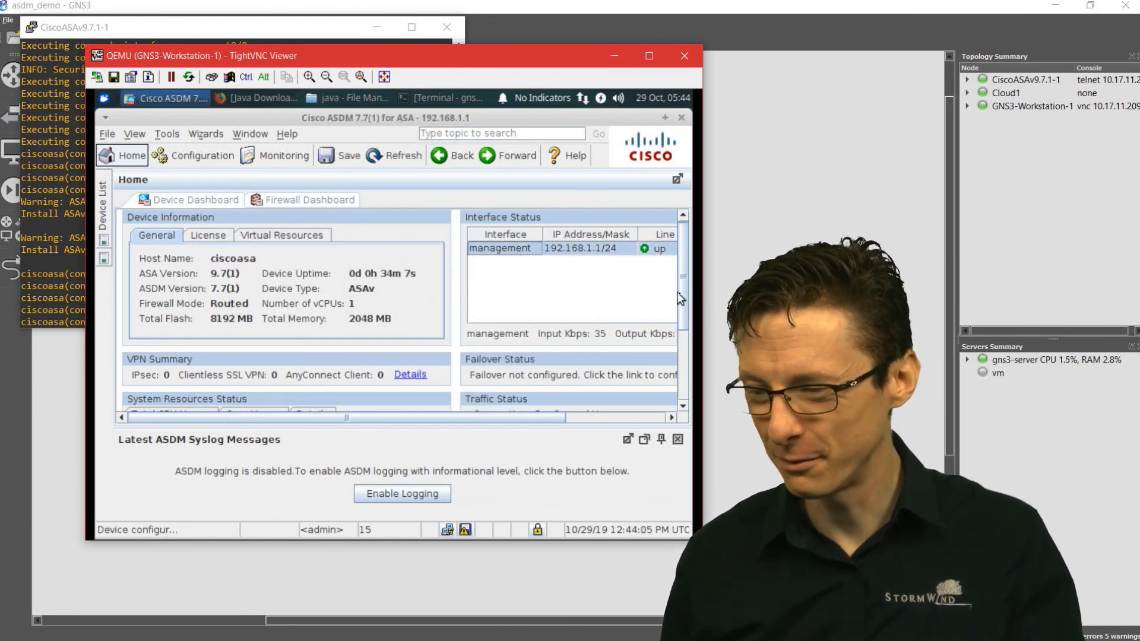
pyautogui.scroll(-3)
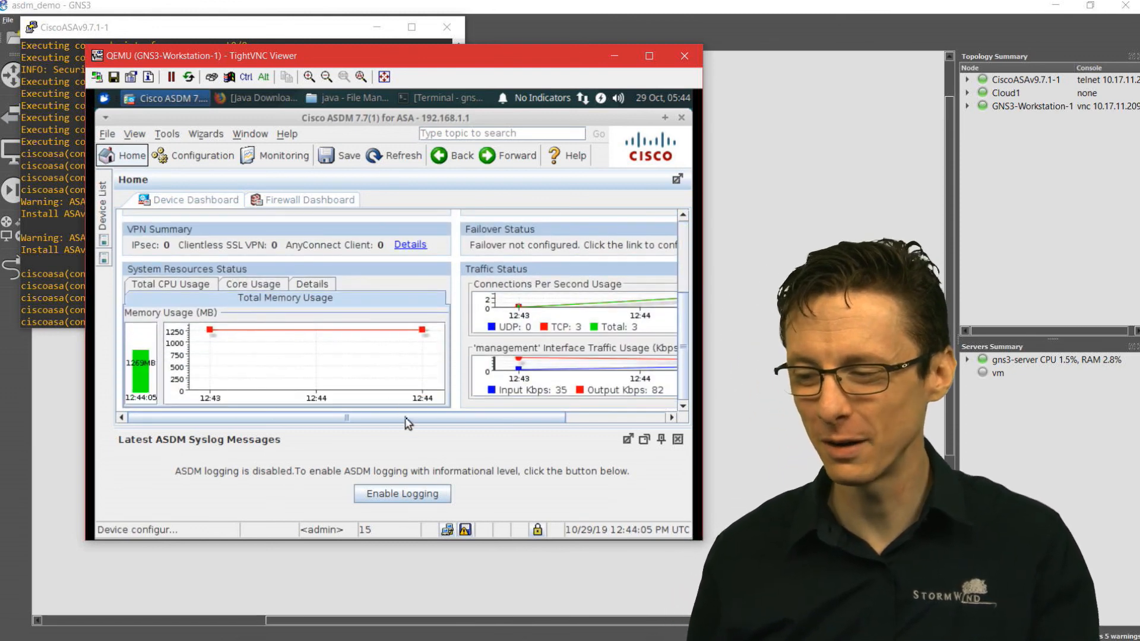